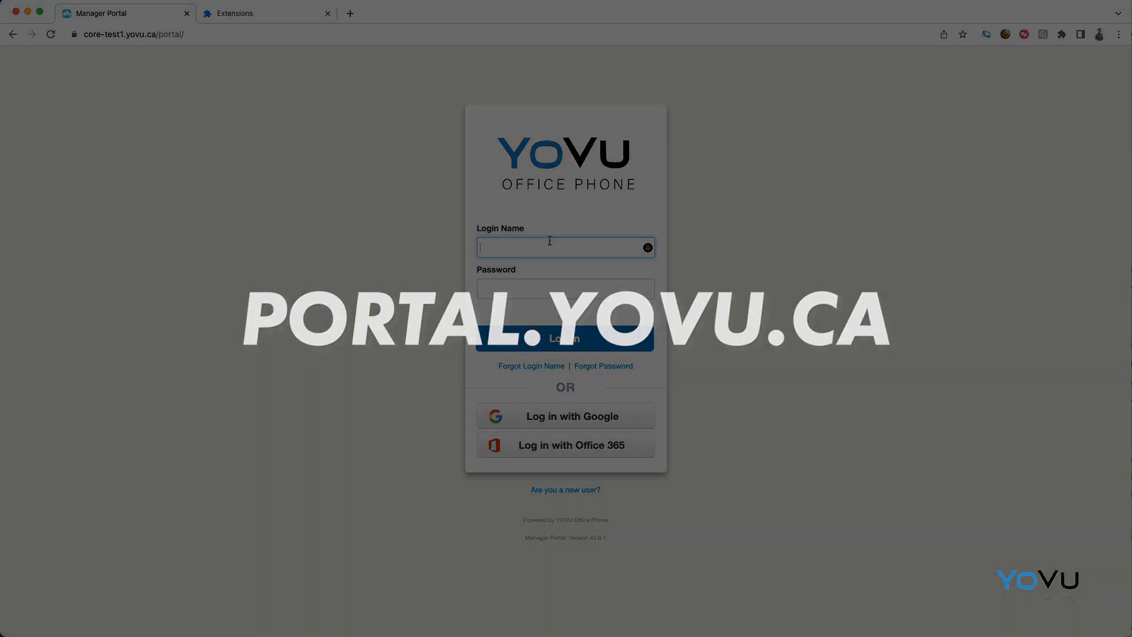
Step: Log in to the user portal with extension 100's login name and password
{"action": "type", "text": "100@demo"}
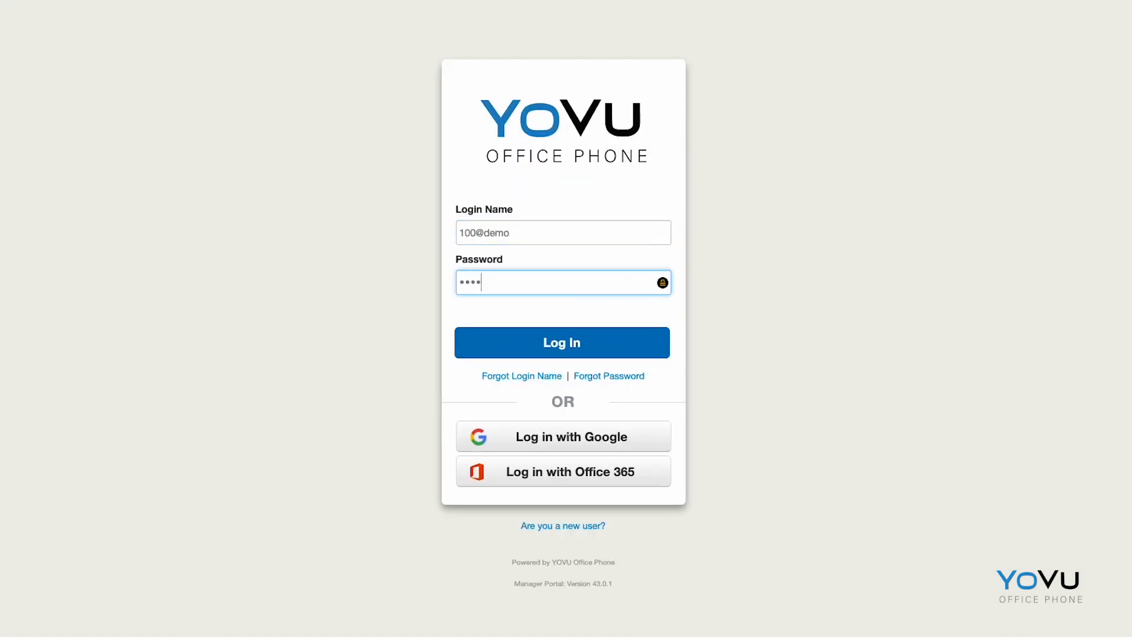
{"action": "left_click", "coordinate": [562, 342]}
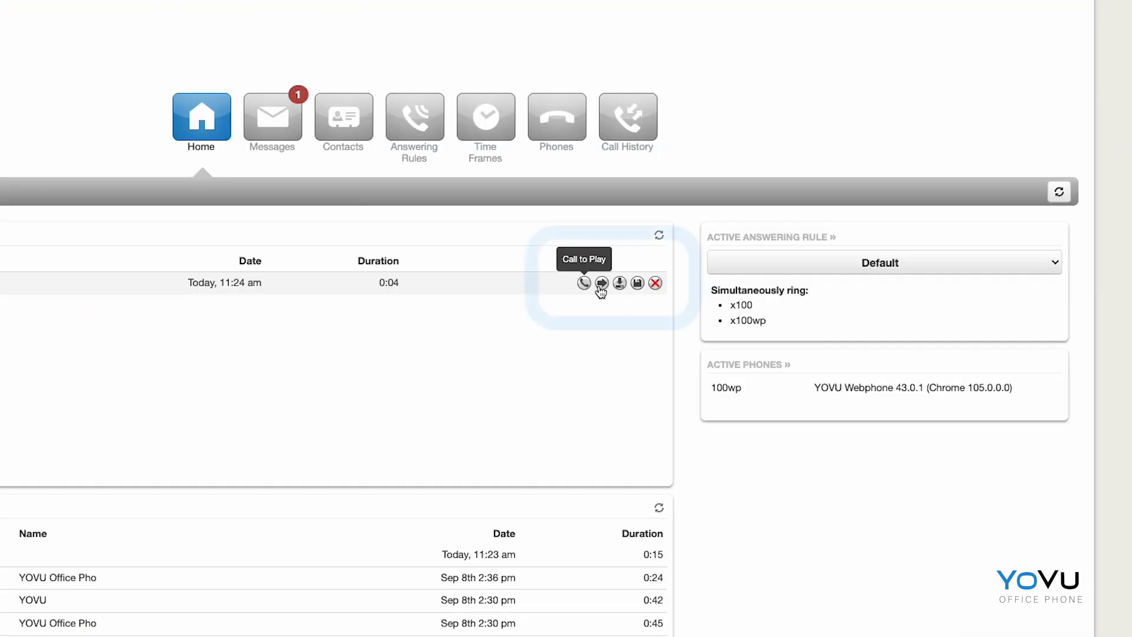
{"action": "mouse_move", "coordinate": [618, 285]}
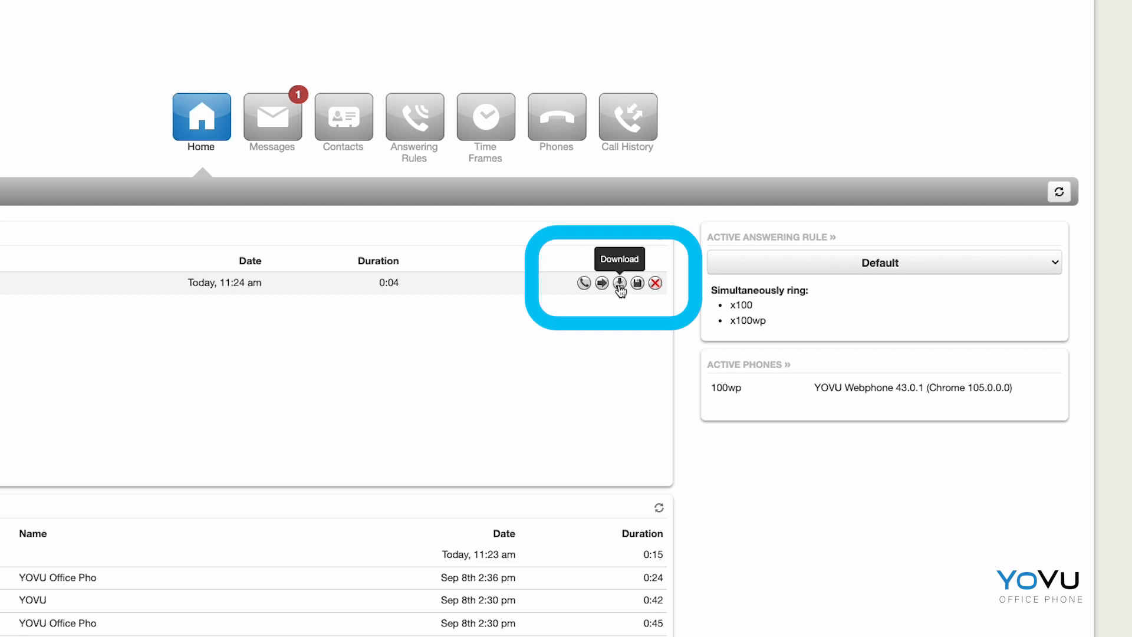
{"action": "mouse_move", "coordinate": [654, 286]}
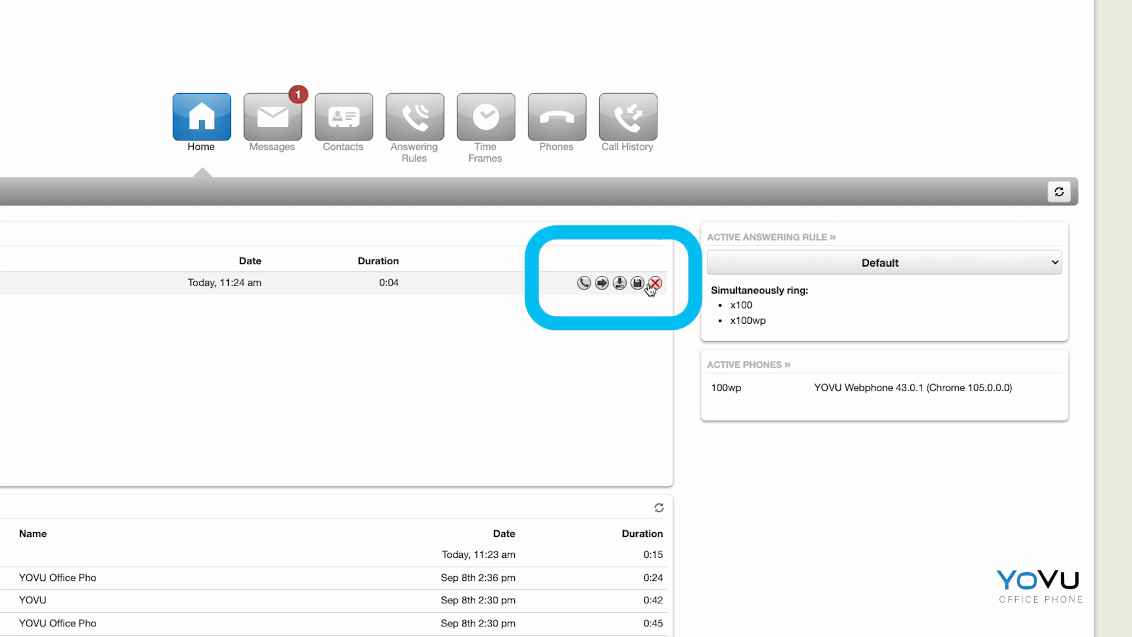
{"action": "mouse_move", "coordinate": [655, 283]}
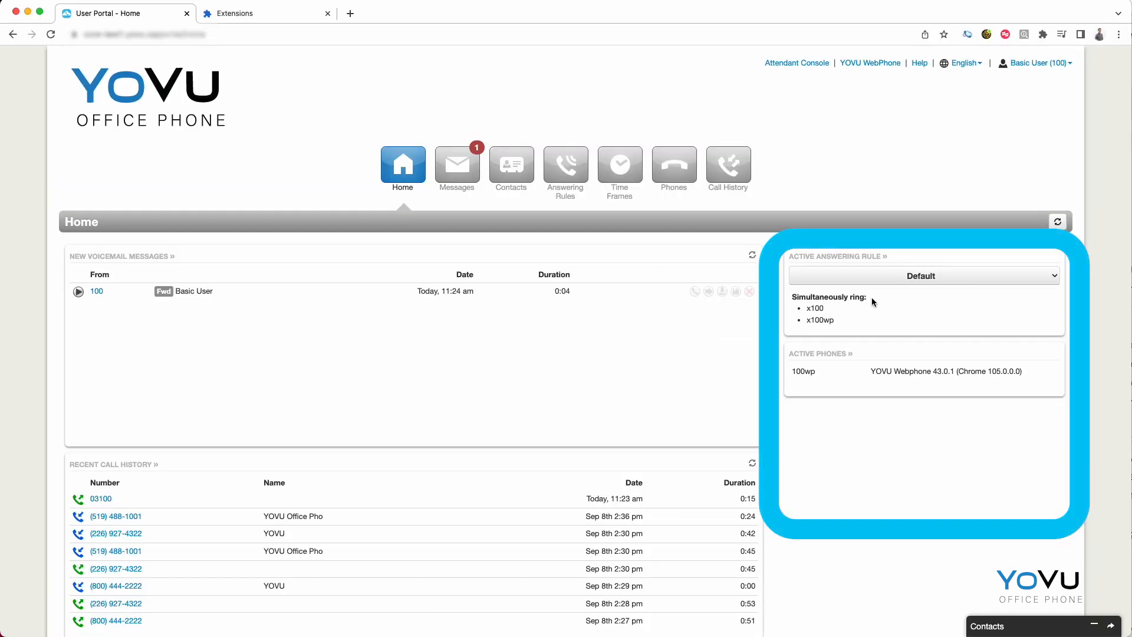
{"action": "mouse_move", "coordinate": [884, 303]}
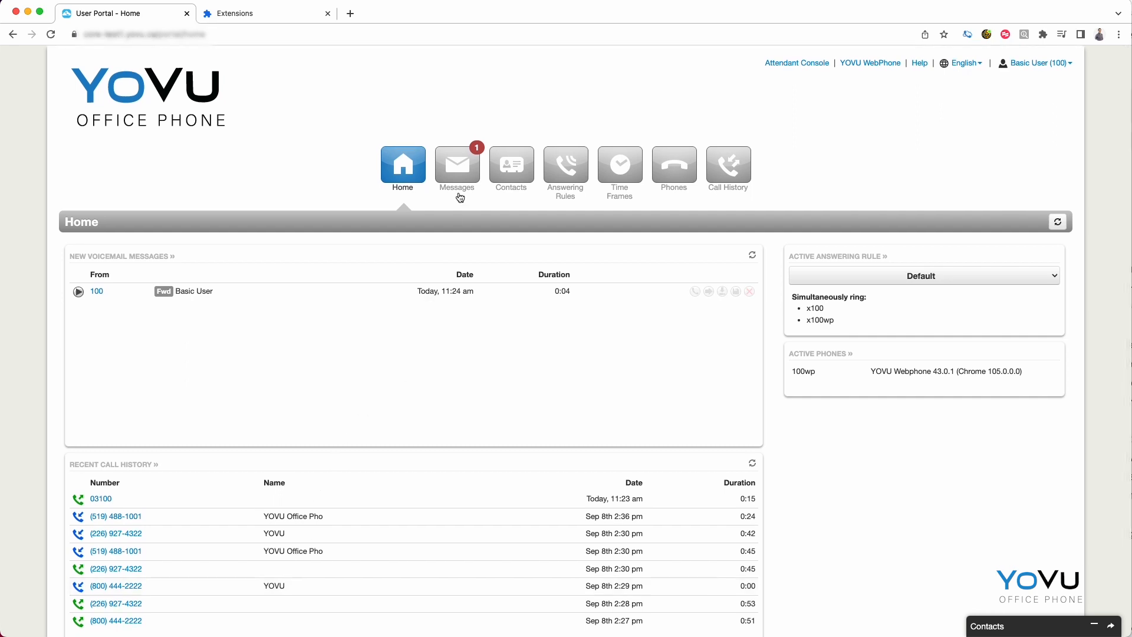
Step: Open voicemail, browse the folders, and show the New folder's 4-second message from 100
{"action": "left_click", "coordinate": [457, 164]}
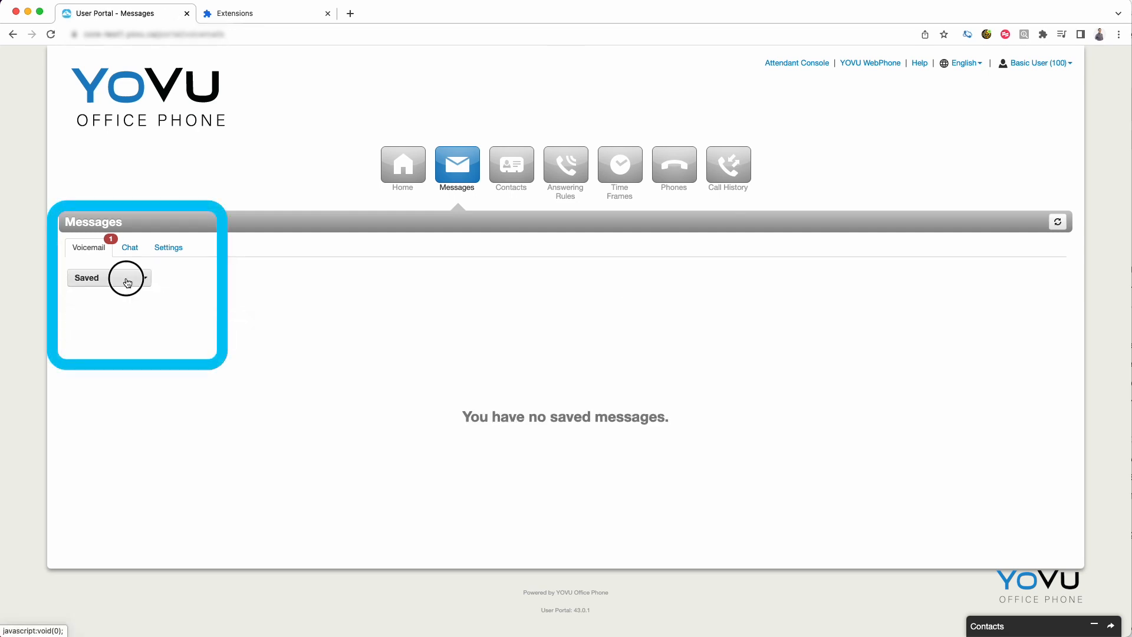
{"action": "left_click", "coordinate": [128, 278]}
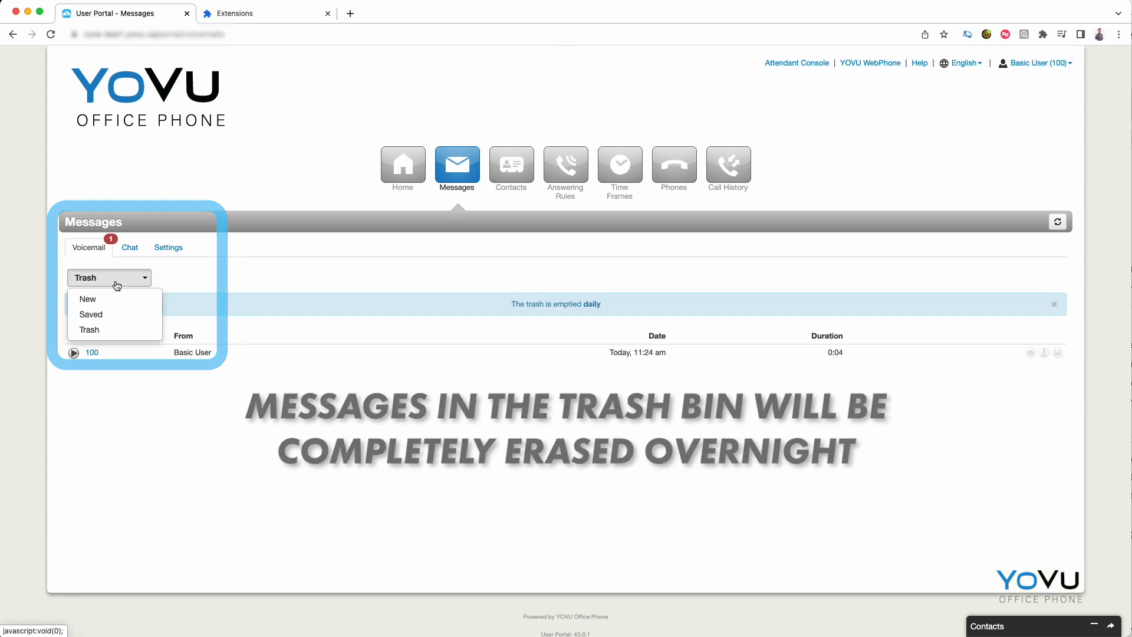
{"action": "left_click", "coordinate": [88, 299]}
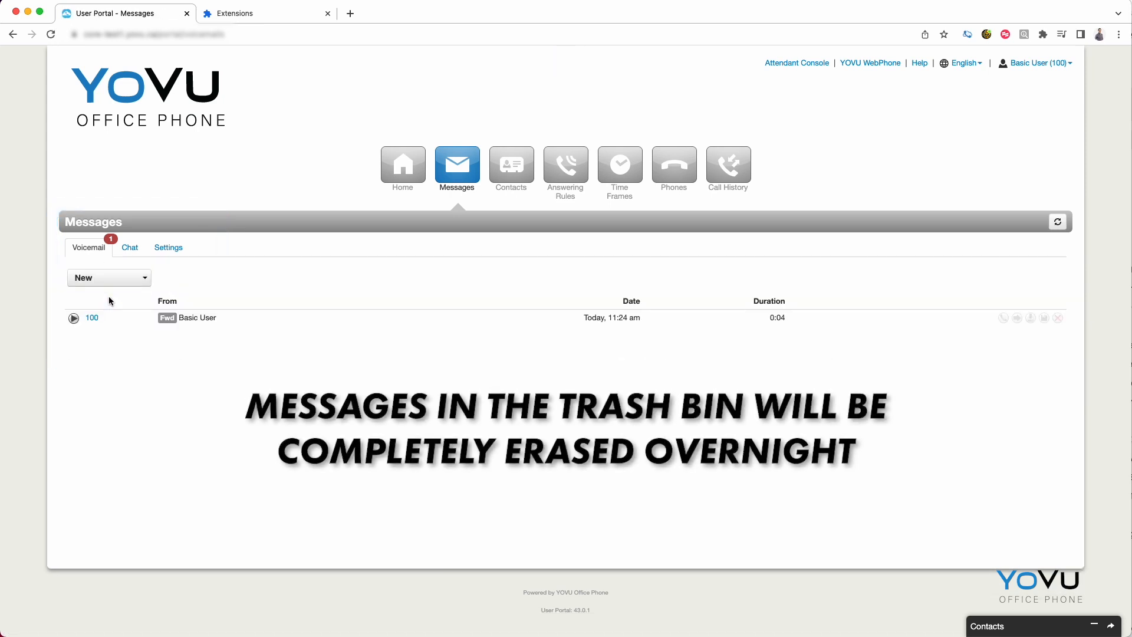
{"action": "left_click", "coordinate": [168, 248]}
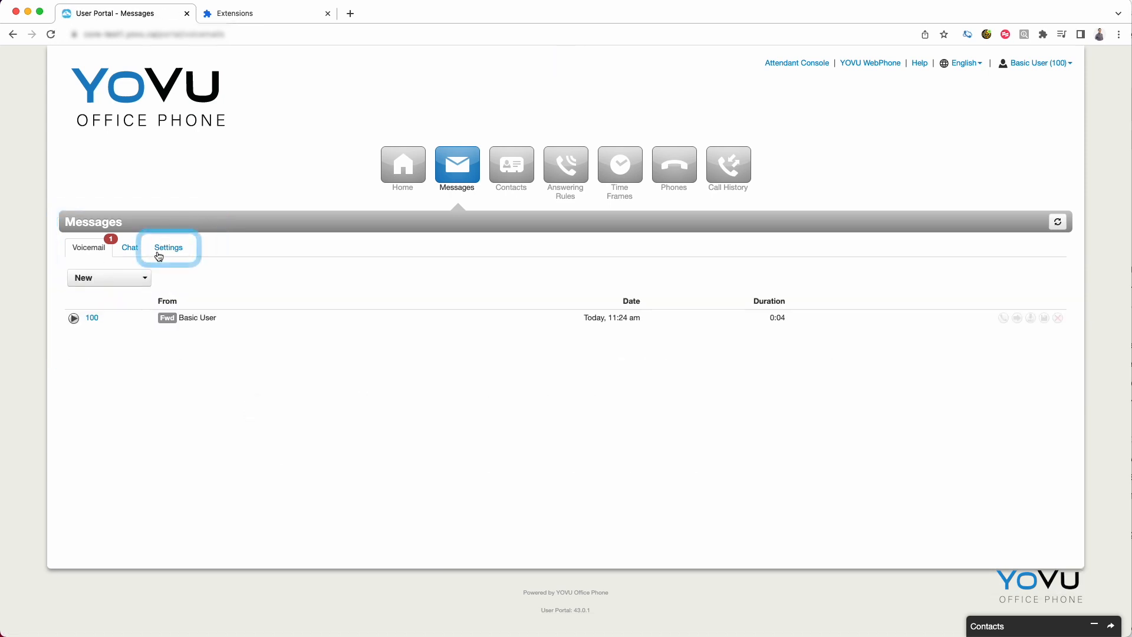
Step: In voicemail Settings, open the Greetings manager showing the 5-second unavailable greeting
{"action": "left_click", "coordinate": [168, 247]}
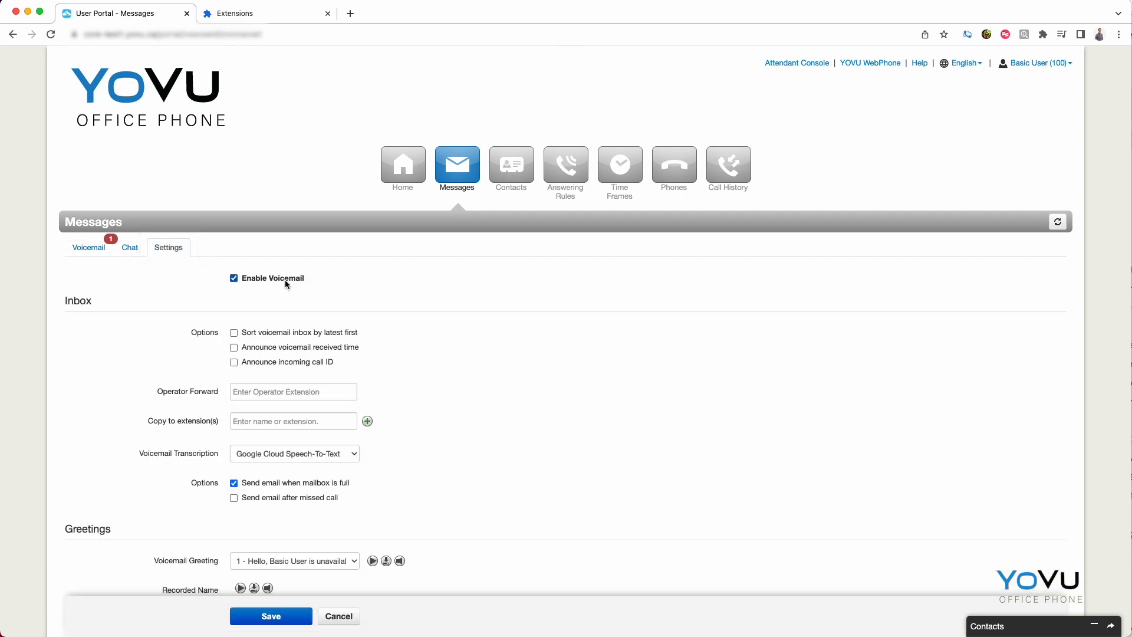
{"action": "scroll", "scroll_direction": "down", "scroll_amount": 3}
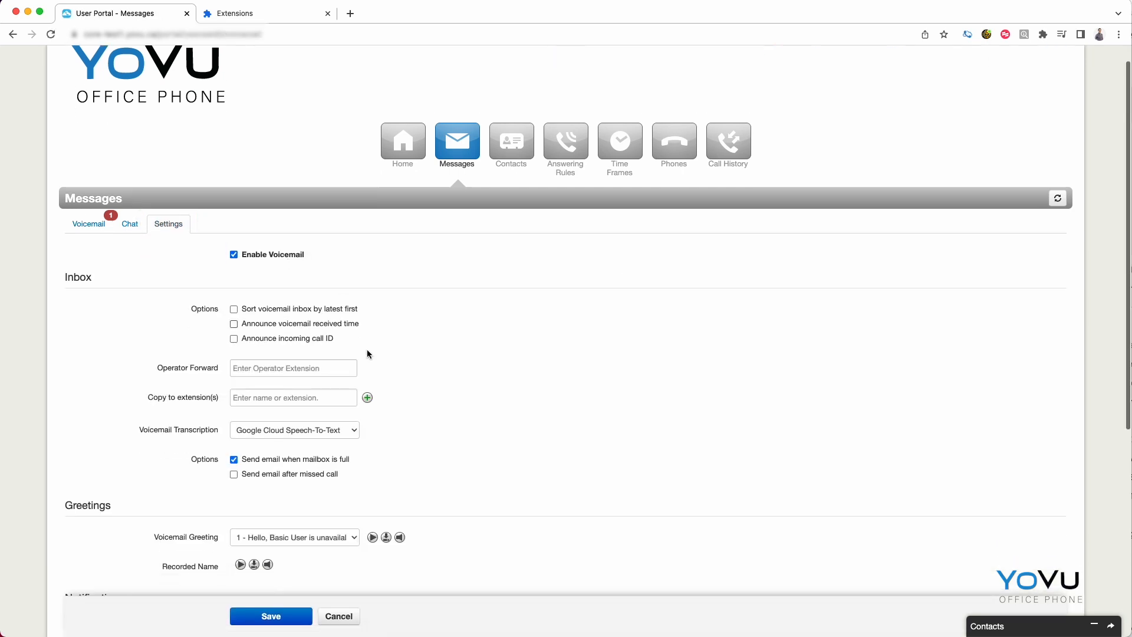
{"action": "scroll", "scroll_direction": "down", "scroll_amount": 3}
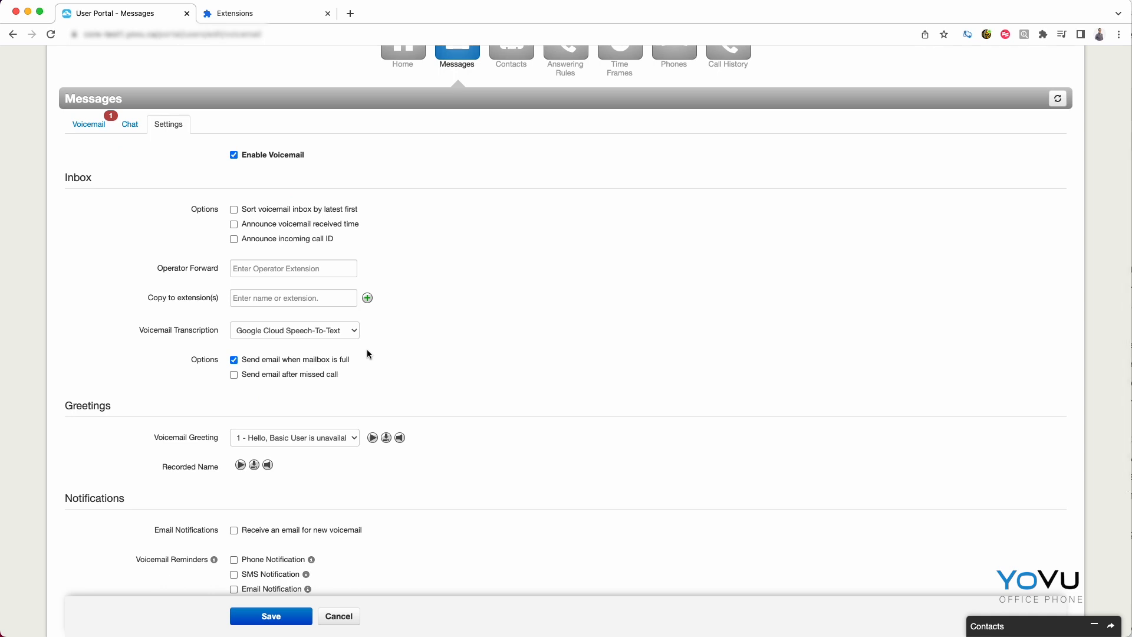
{"action": "mouse_move", "coordinate": [399, 437]}
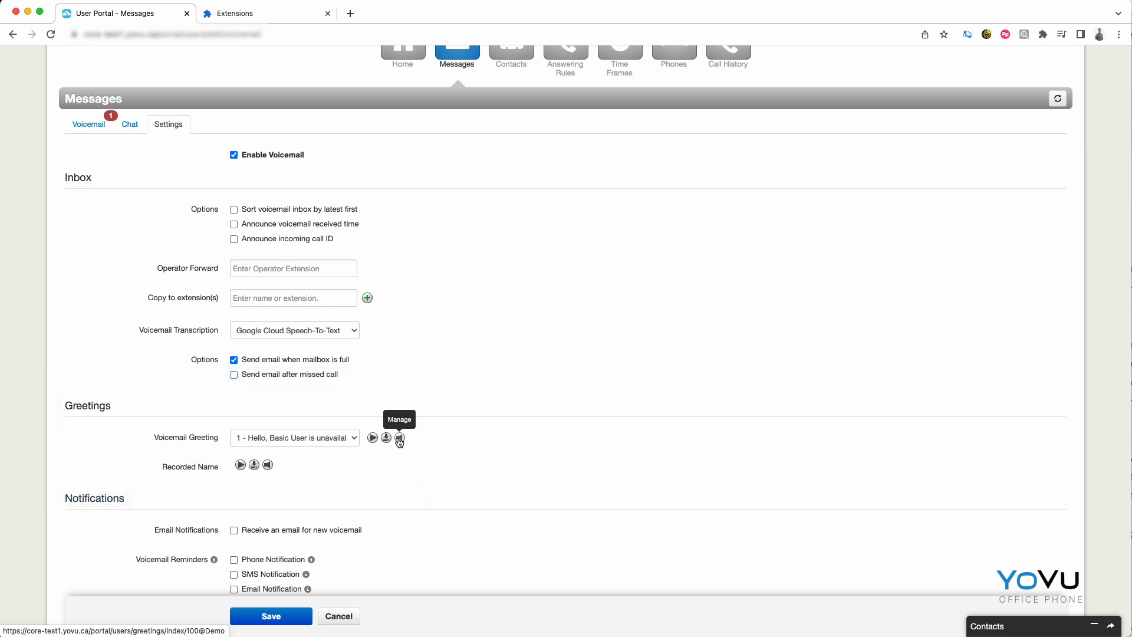
{"action": "left_click", "coordinate": [399, 438]}
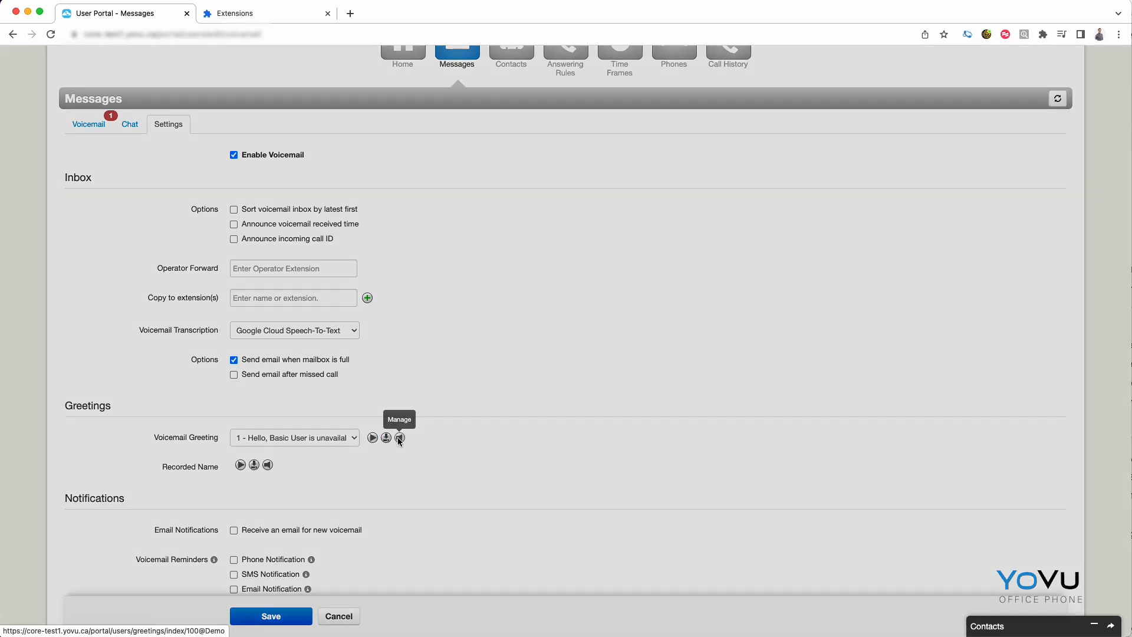
{"action": "left_click", "coordinate": [399, 437]}
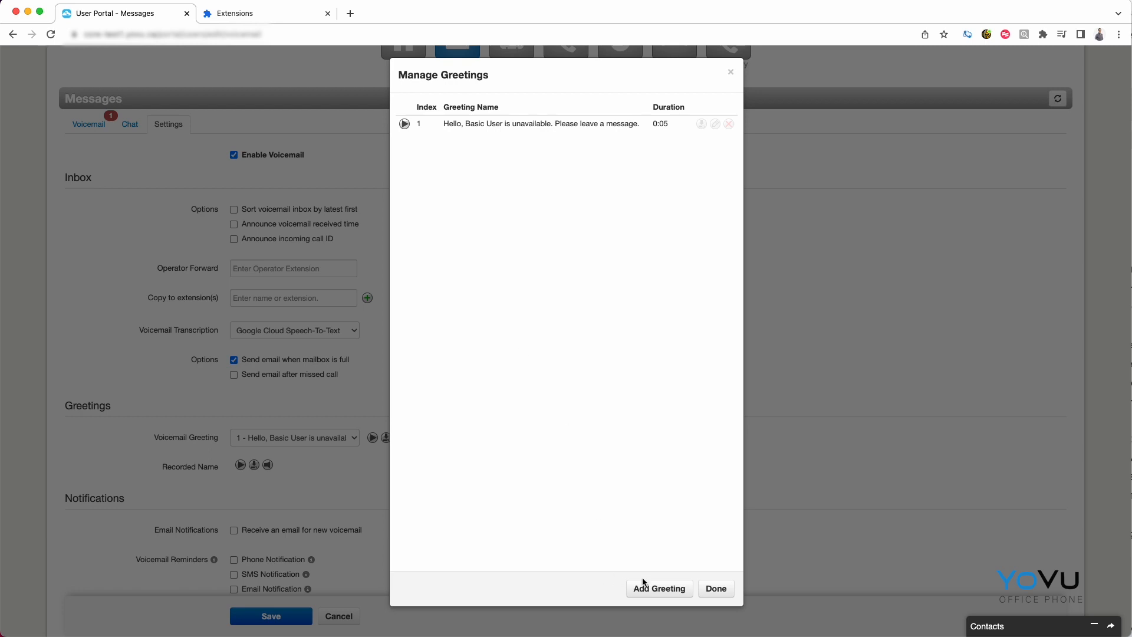
Step: Save a text-to-speech greeting reading 'Hello and welcome to our video!'
{"action": "left_click", "coordinate": [659, 588]}
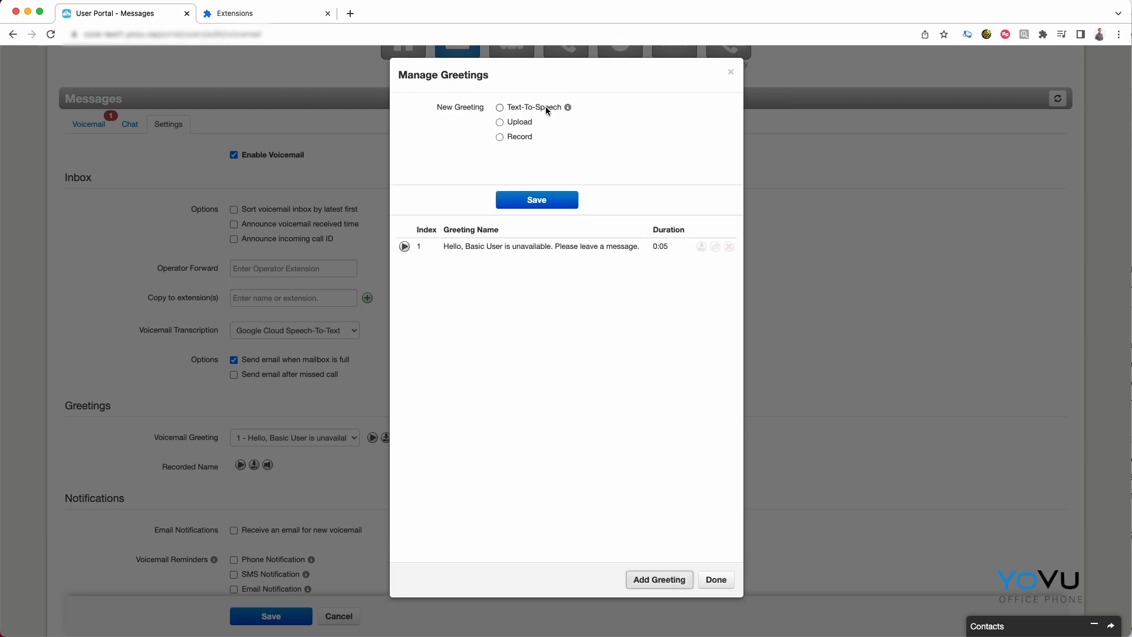
{"action": "left_click", "coordinate": [500, 107]}
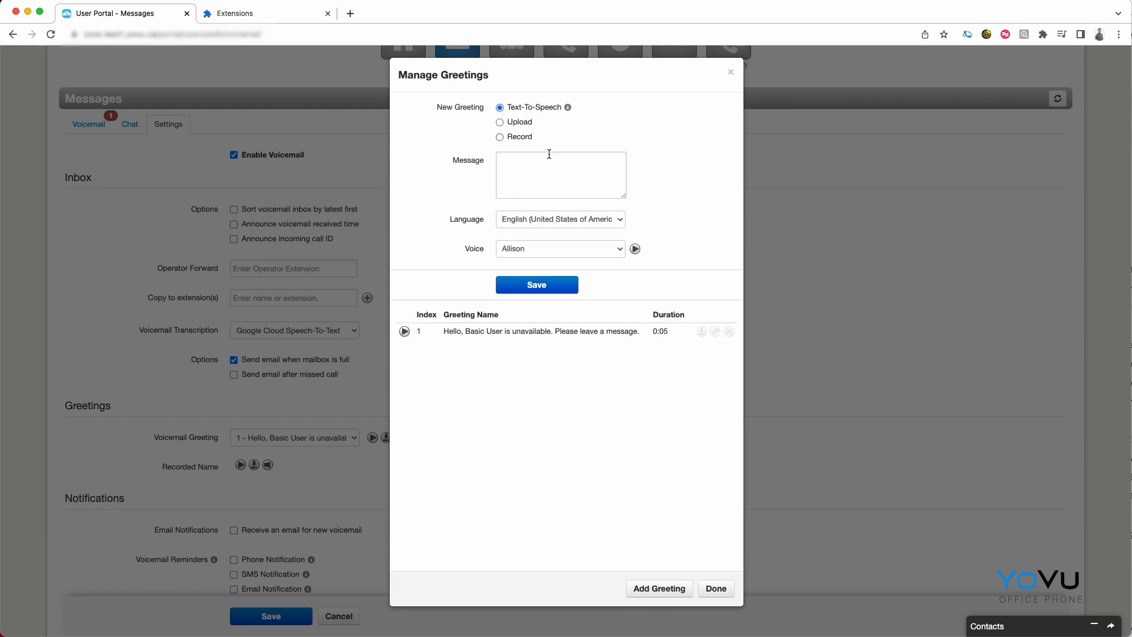
{"action": "type", "text": "Hello and welcome"}
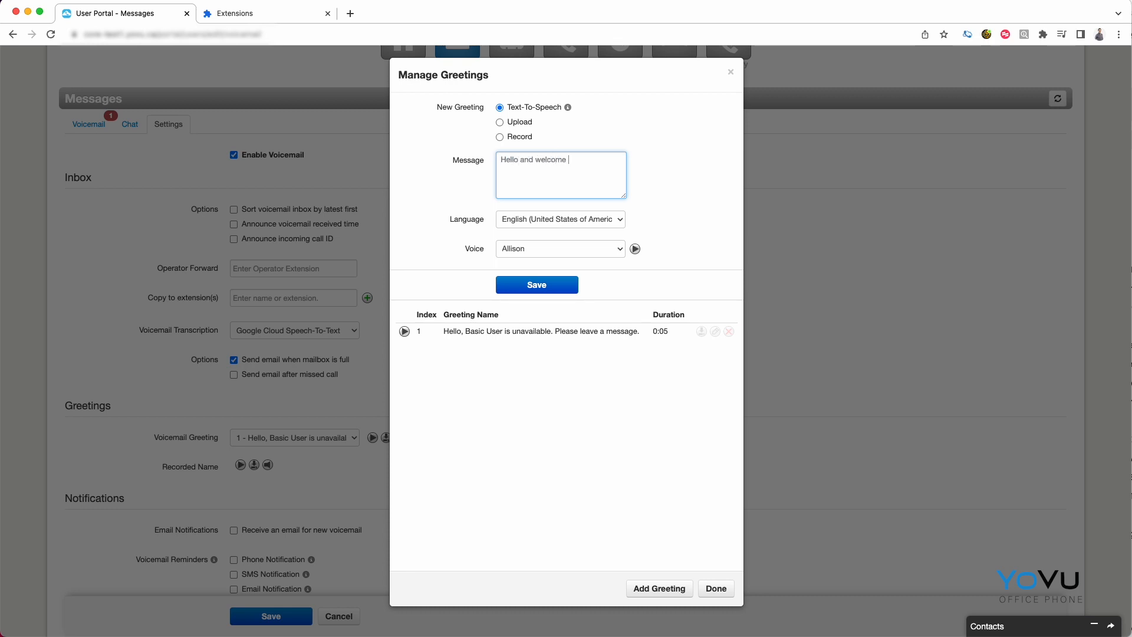
{"action": "type", "text": "to our video!"}
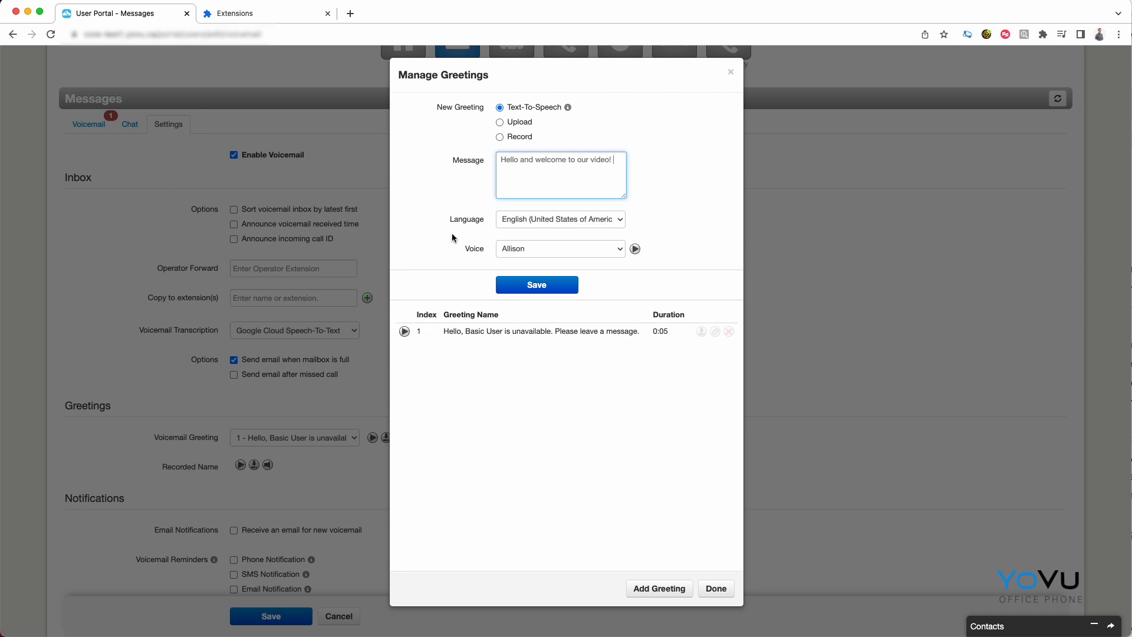
{"action": "left_click", "coordinate": [536, 285]}
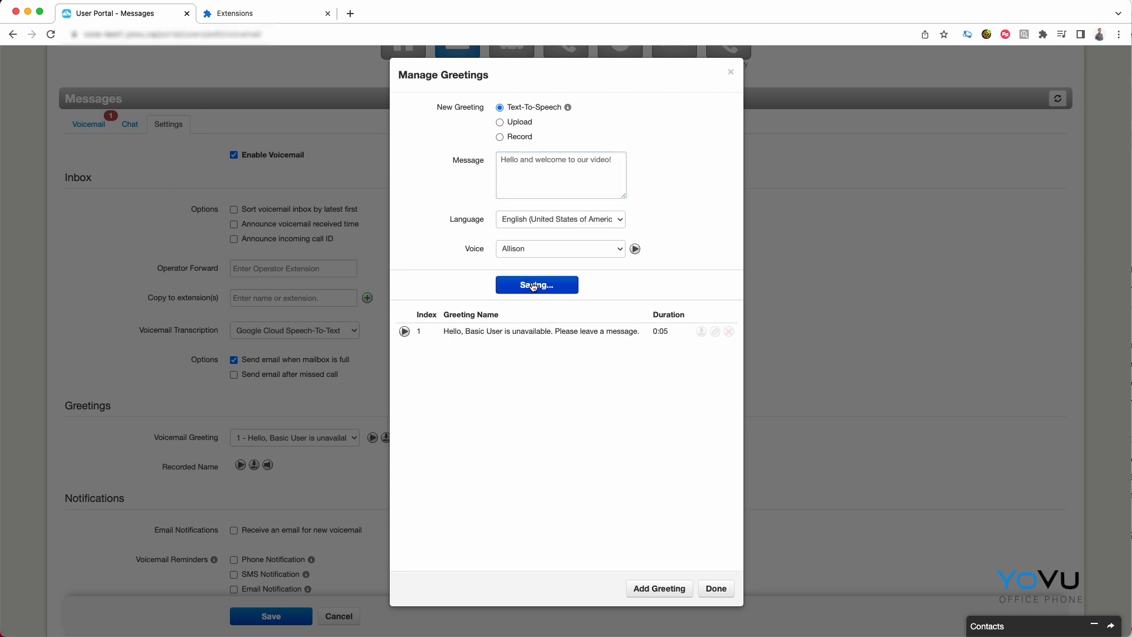
{"action": "left_click", "coordinate": [536, 285]}
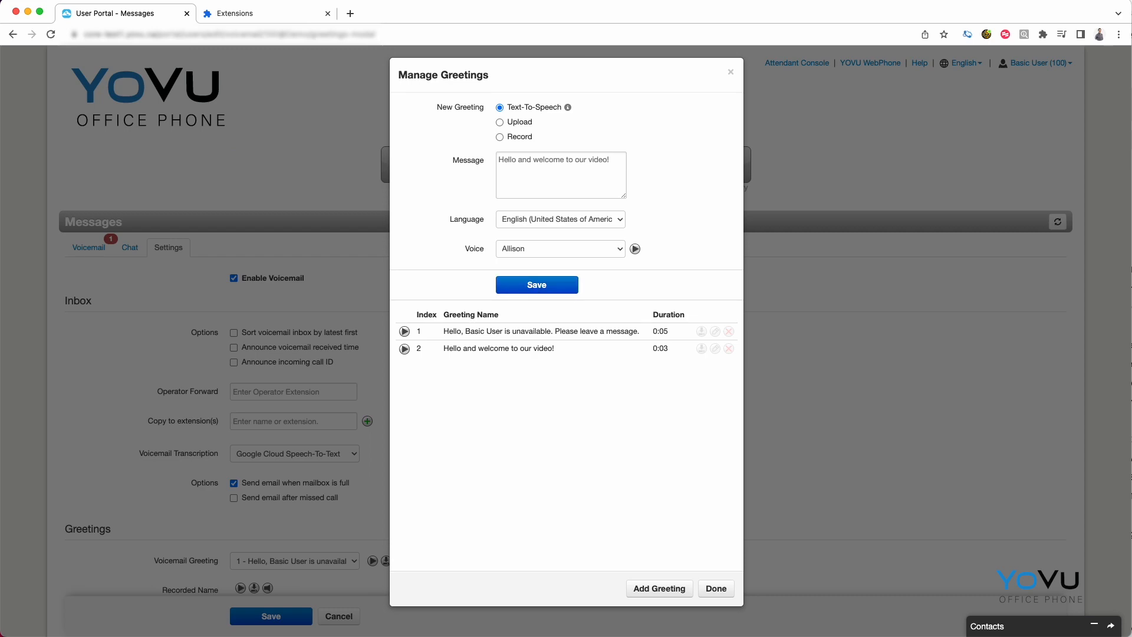
Step: Close the greeting manager and make greeting 2 the voicemail greeting
{"action": "left_click", "coordinate": [716, 588]}
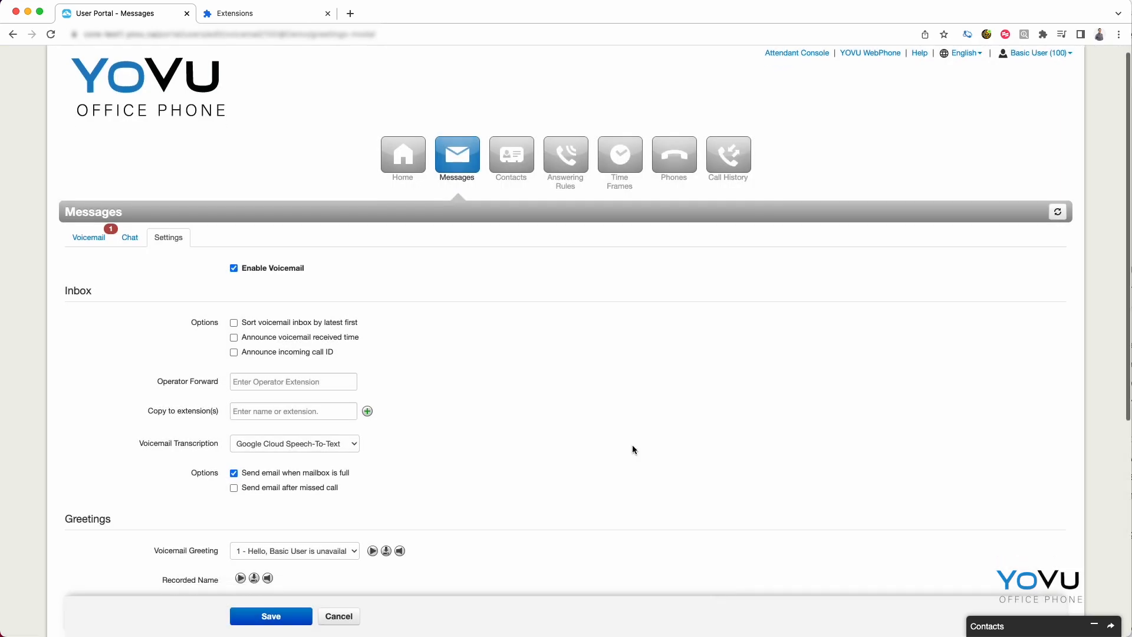
{"action": "scroll", "scroll_direction": "down", "scroll_amount": 3}
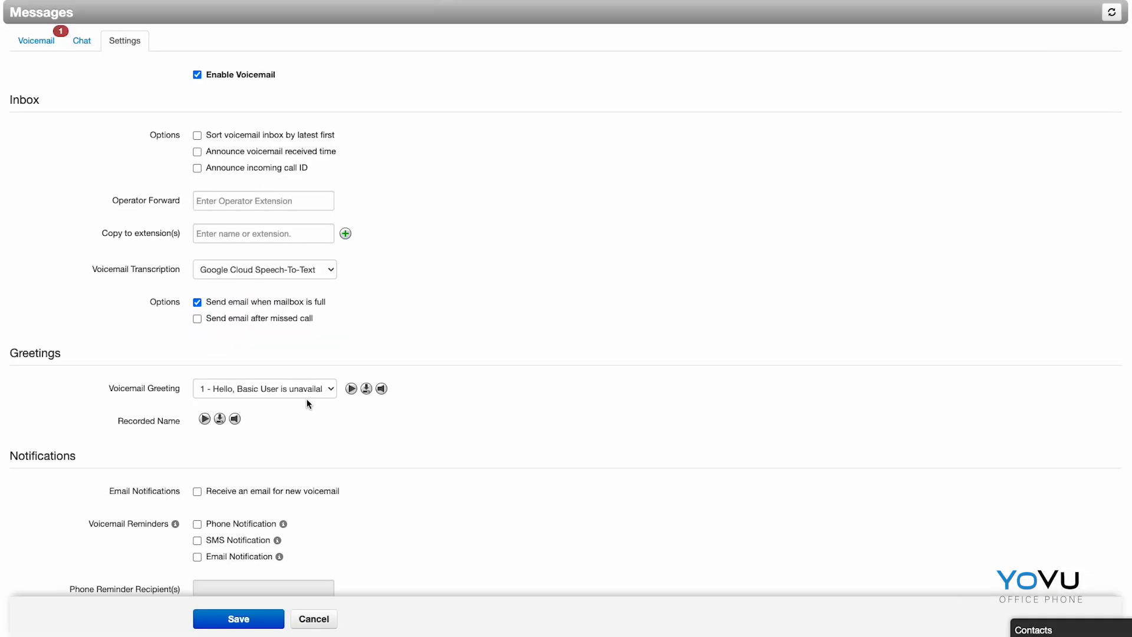
{"action": "left_click", "coordinate": [265, 389]}
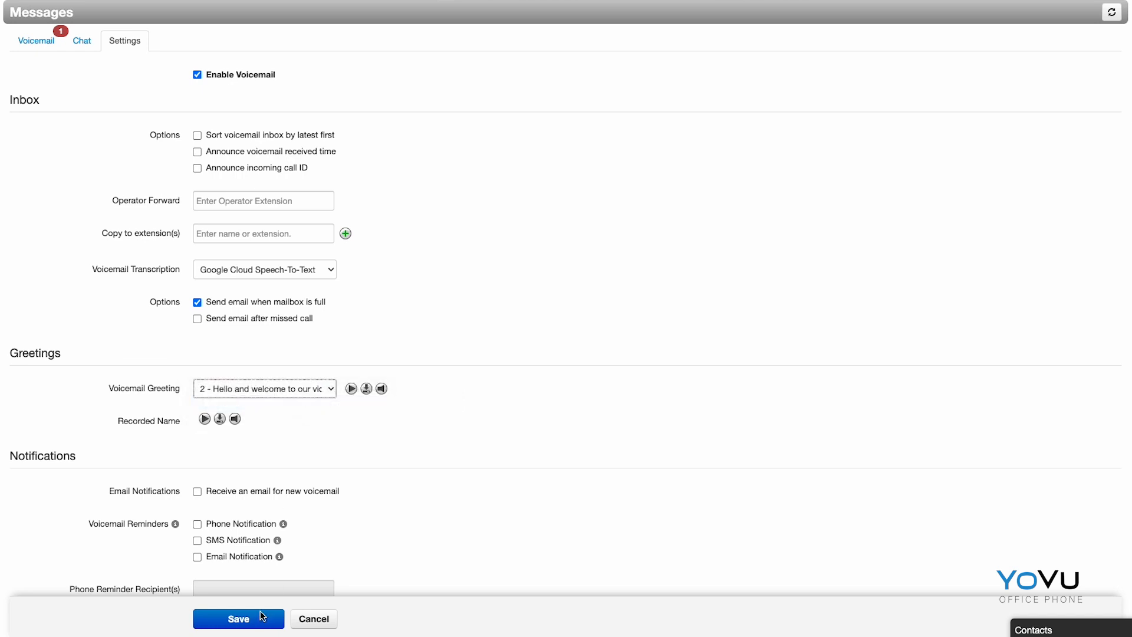
Step: Enable email for new voicemail, sent with attachment, and save the voicemail settings
{"action": "scroll", "scroll_direction": "down", "scroll_amount": 3}
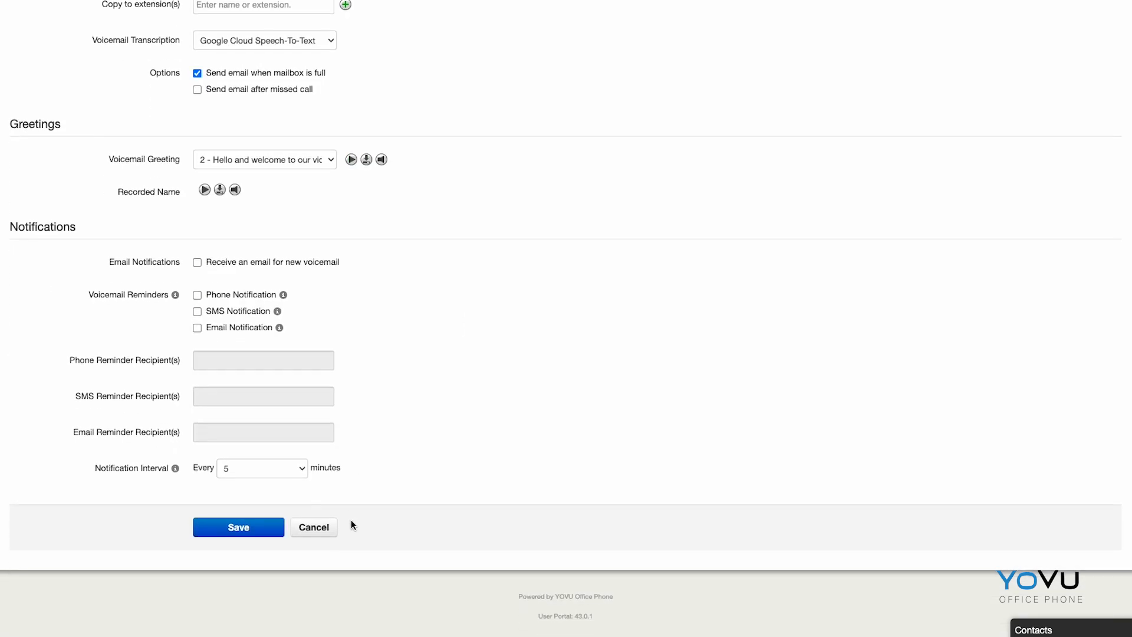
{"action": "left_click", "coordinate": [197, 262]}
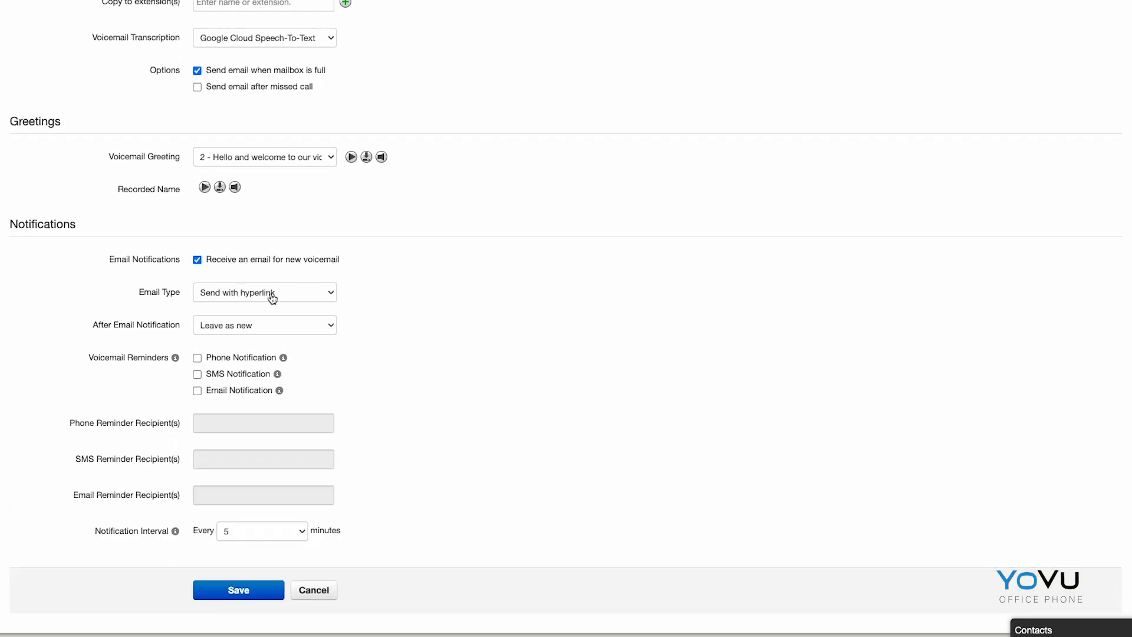
{"action": "left_click", "coordinate": [264, 292]}
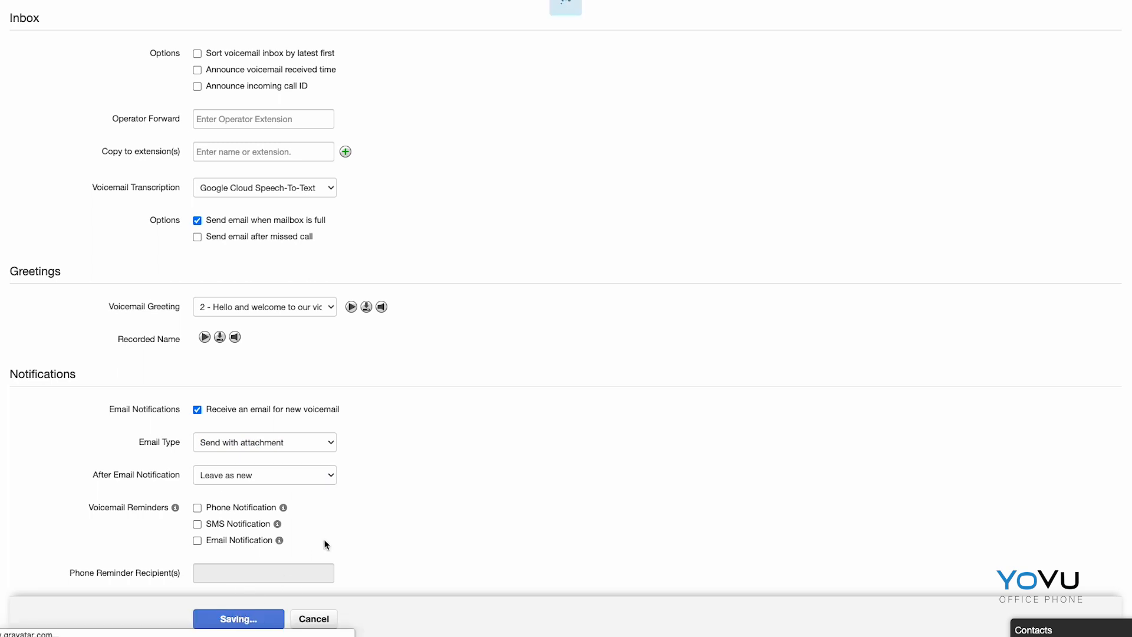
{"action": "left_click", "coordinate": [237, 619]}
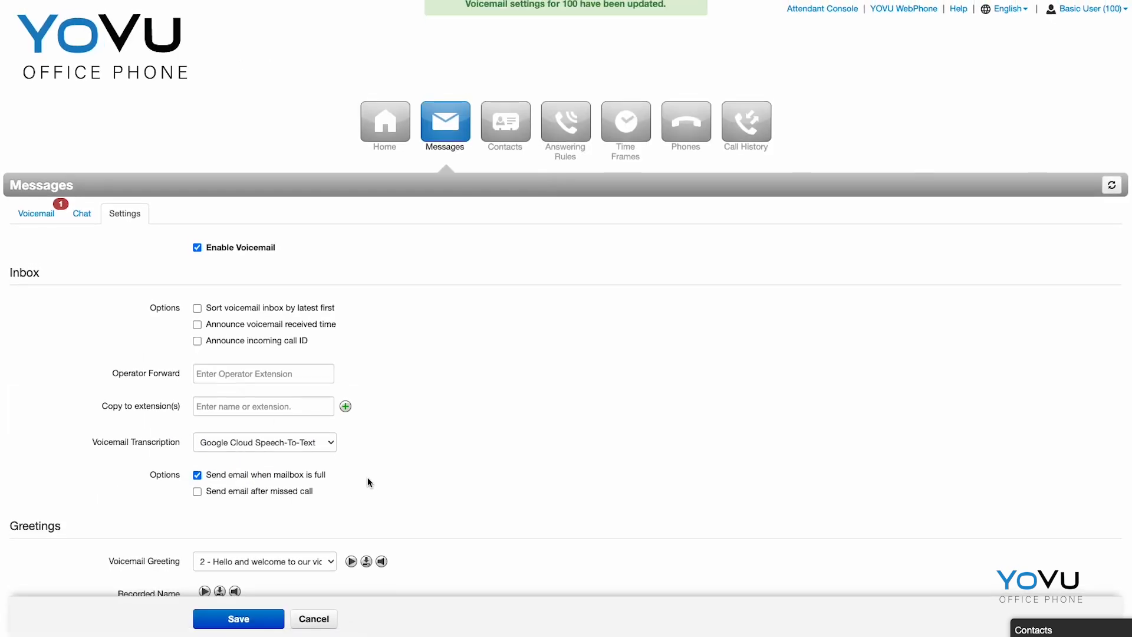
Step: From Contacts, call extension 100 through YOVU WebPhone, then reload the list
{"action": "left_click", "coordinate": [504, 121]}
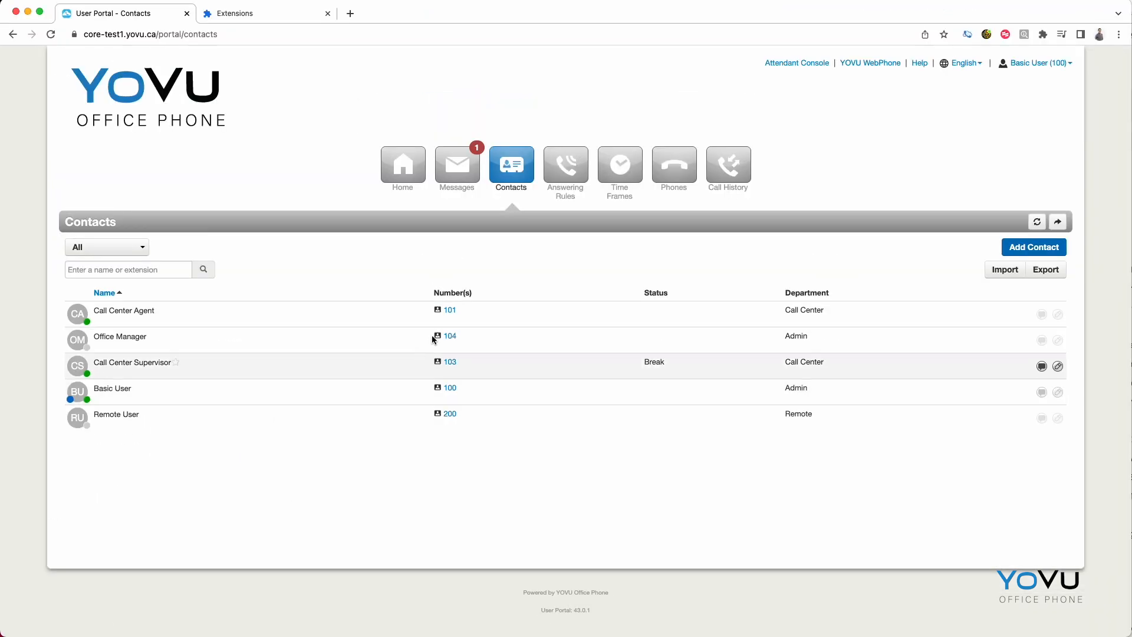
{"action": "mouse_move", "coordinate": [451, 399]}
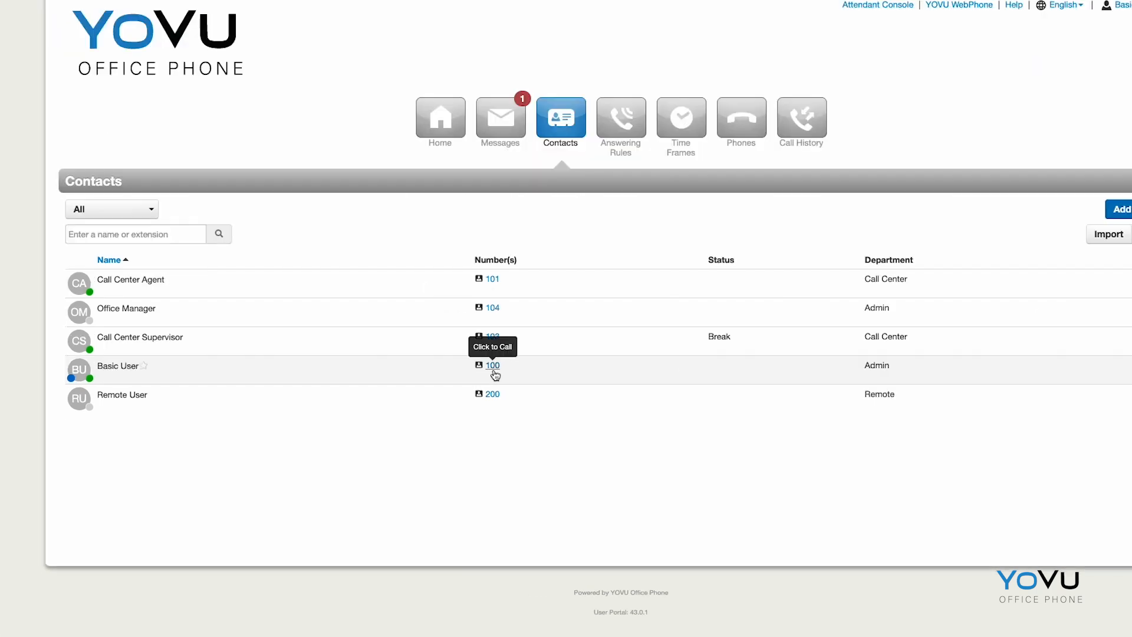
{"action": "left_click", "coordinate": [491, 365]}
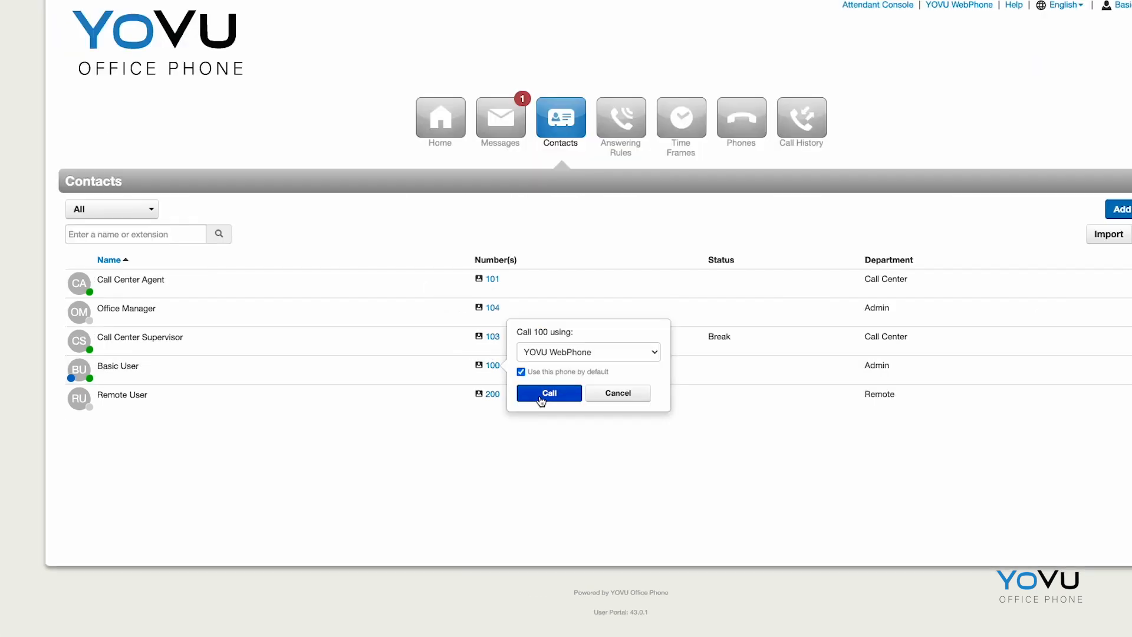
{"action": "left_click", "coordinate": [549, 393]}
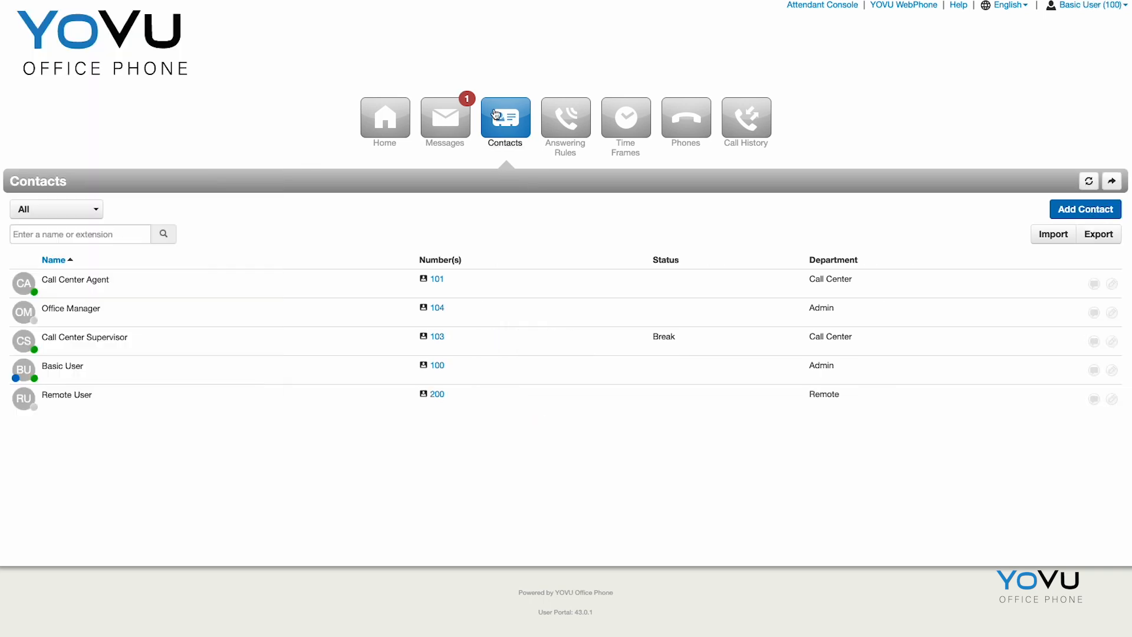
{"action": "left_click", "coordinate": [565, 115]}
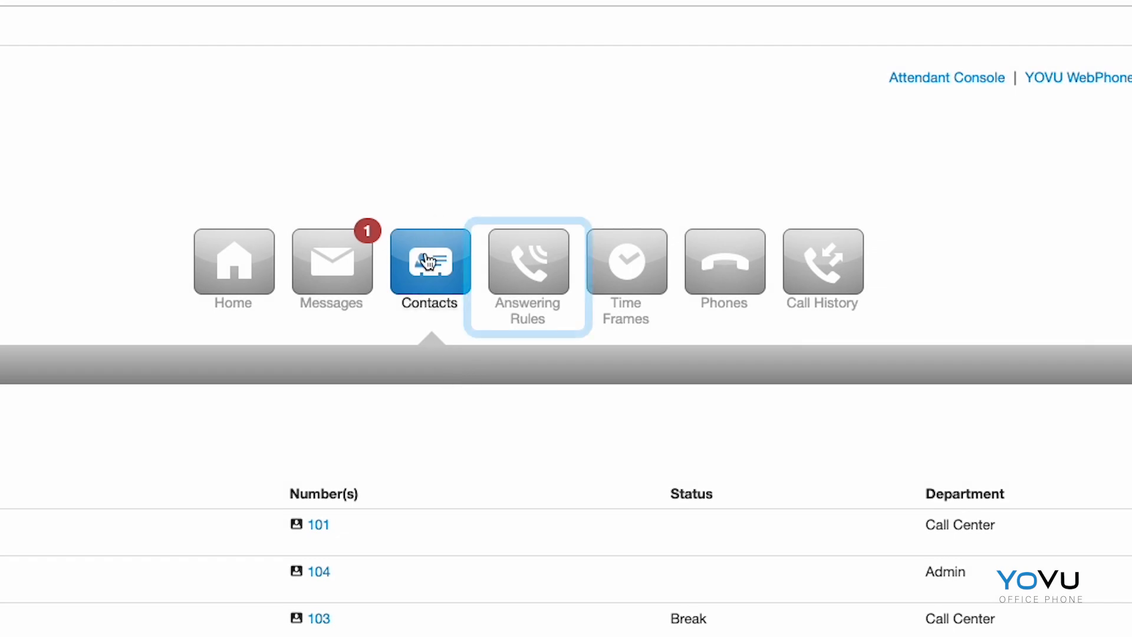
{"action": "left_click", "coordinate": [527, 262]}
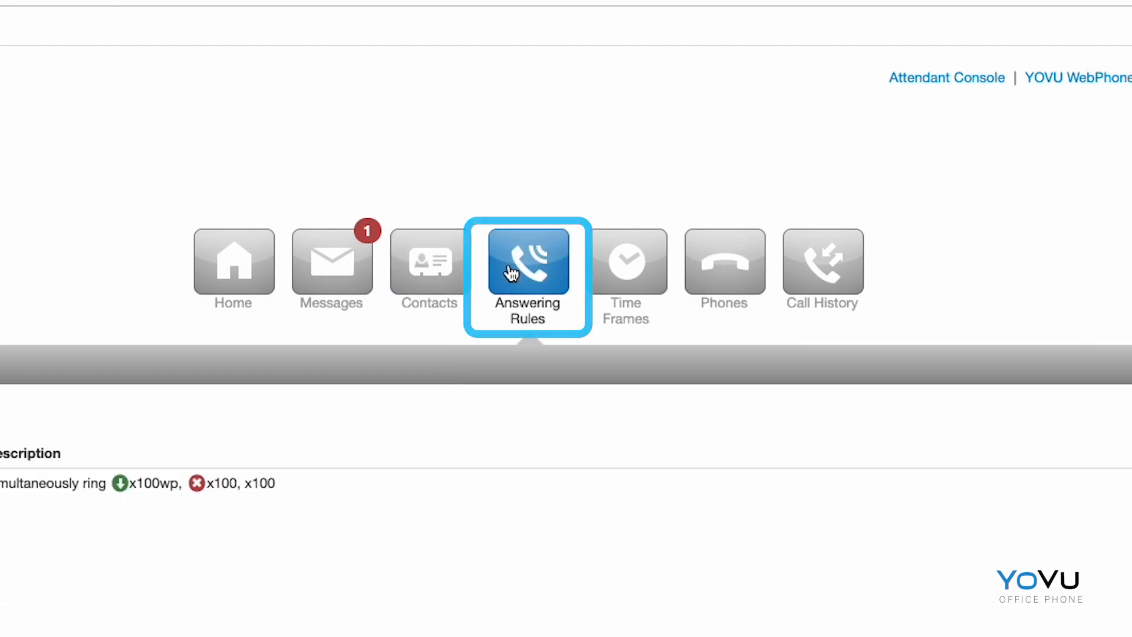
{"action": "left_click", "coordinate": [526, 266]}
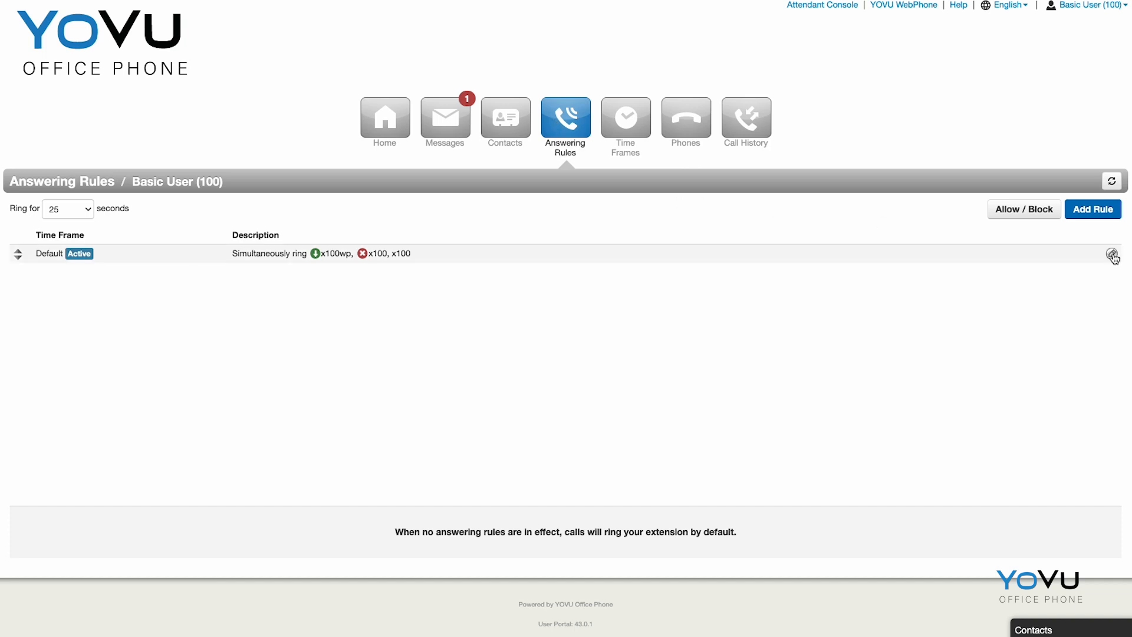
{"action": "left_click", "coordinate": [1111, 253]}
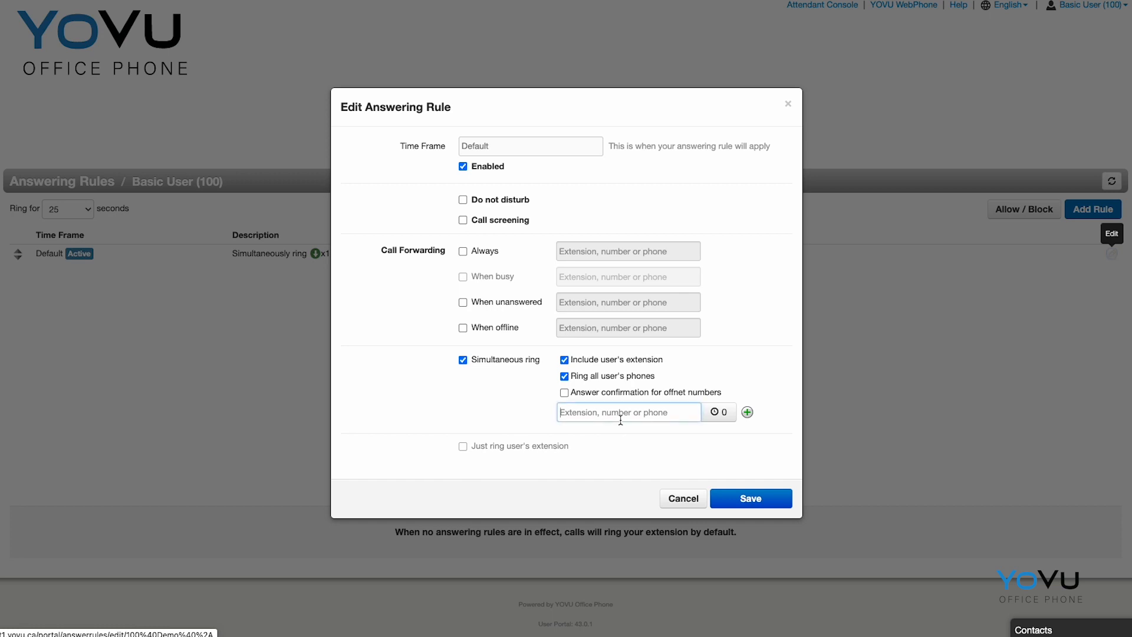
{"action": "type", "text": "5140"}
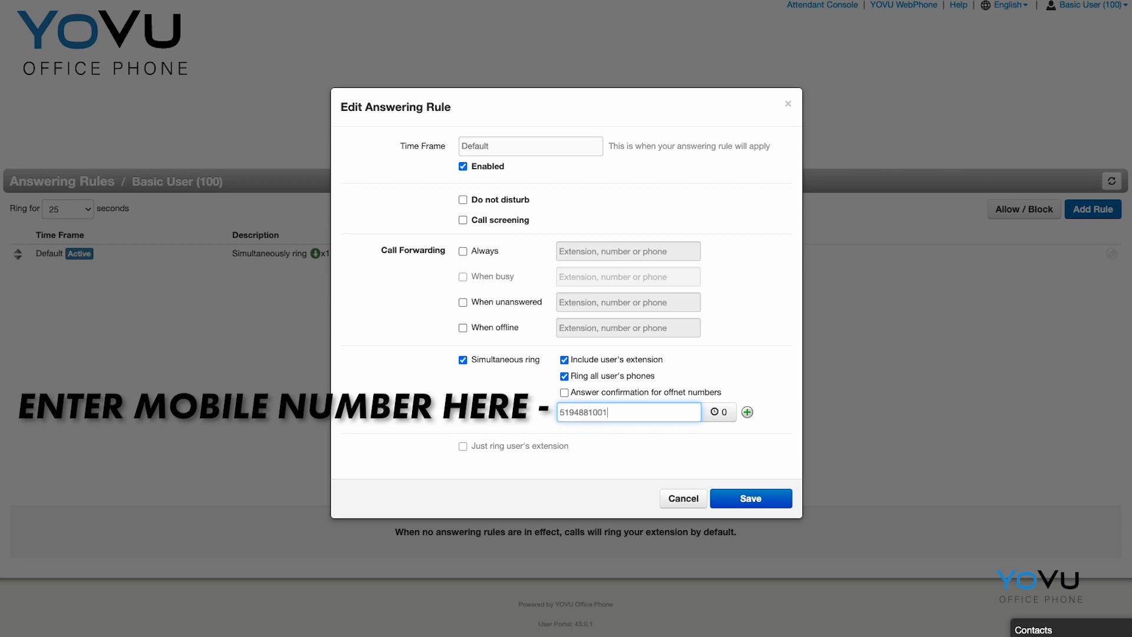
{"action": "left_click", "coordinate": [564, 392]}
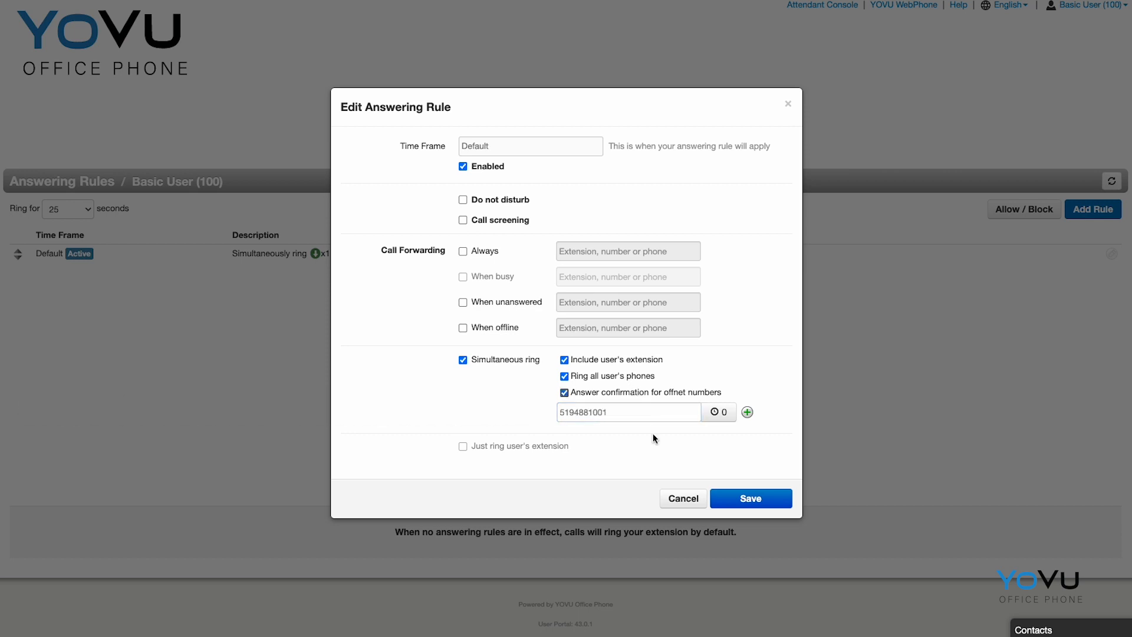
{"action": "left_click", "coordinate": [751, 498]}
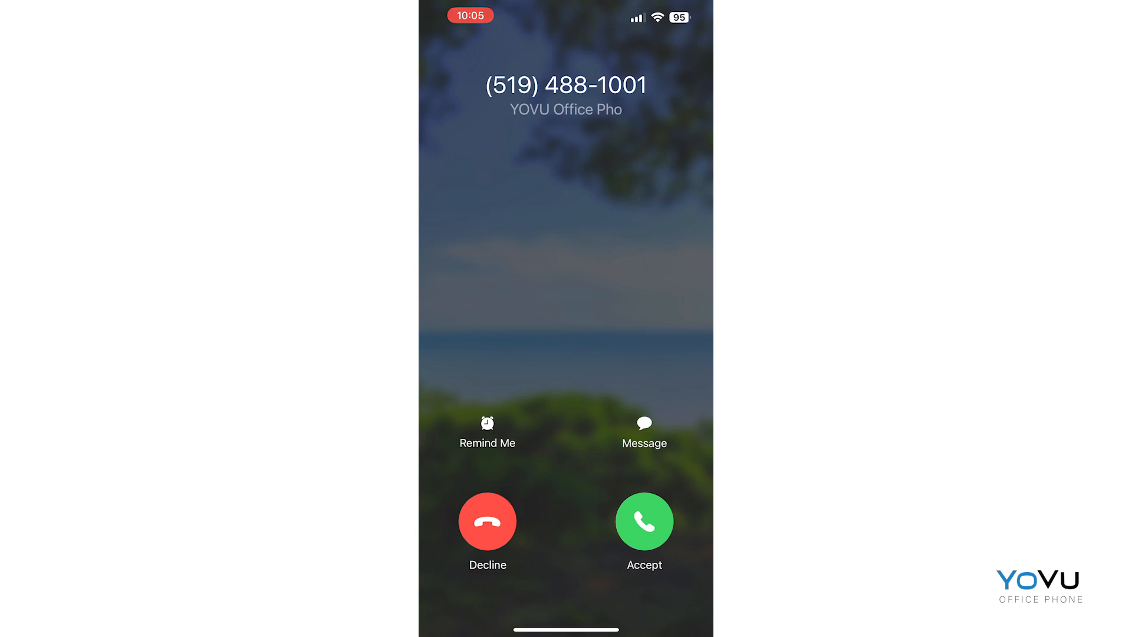
Step: Accept the forwarded call on the iPhone, then end it
{"action": "left_click", "coordinate": [645, 522]}
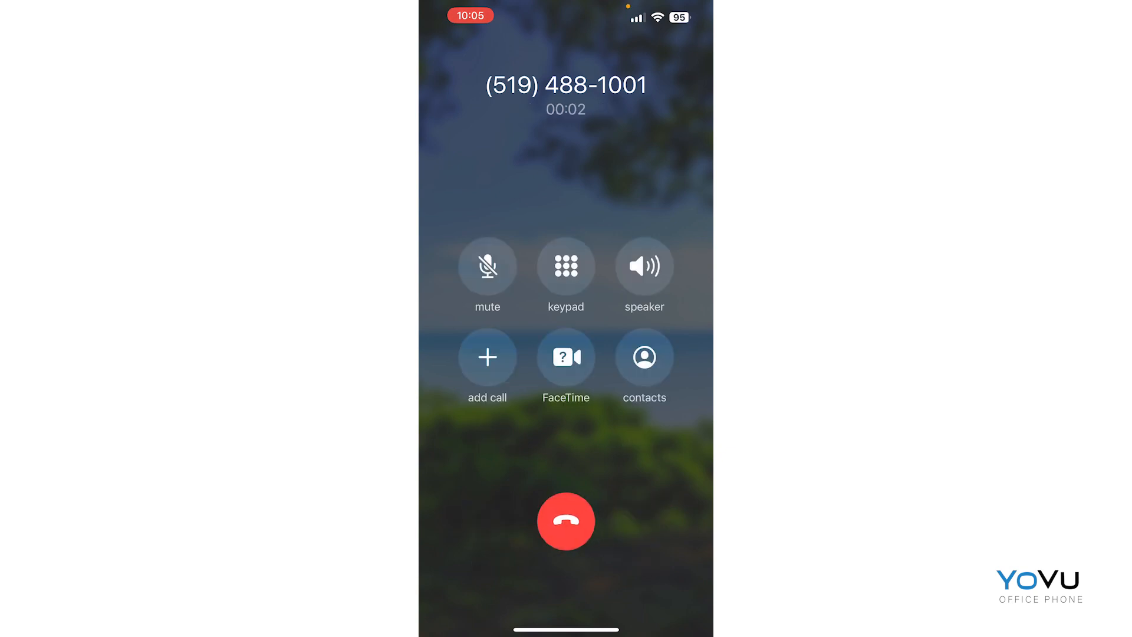
{"action": "left_click", "coordinate": [564, 265]}
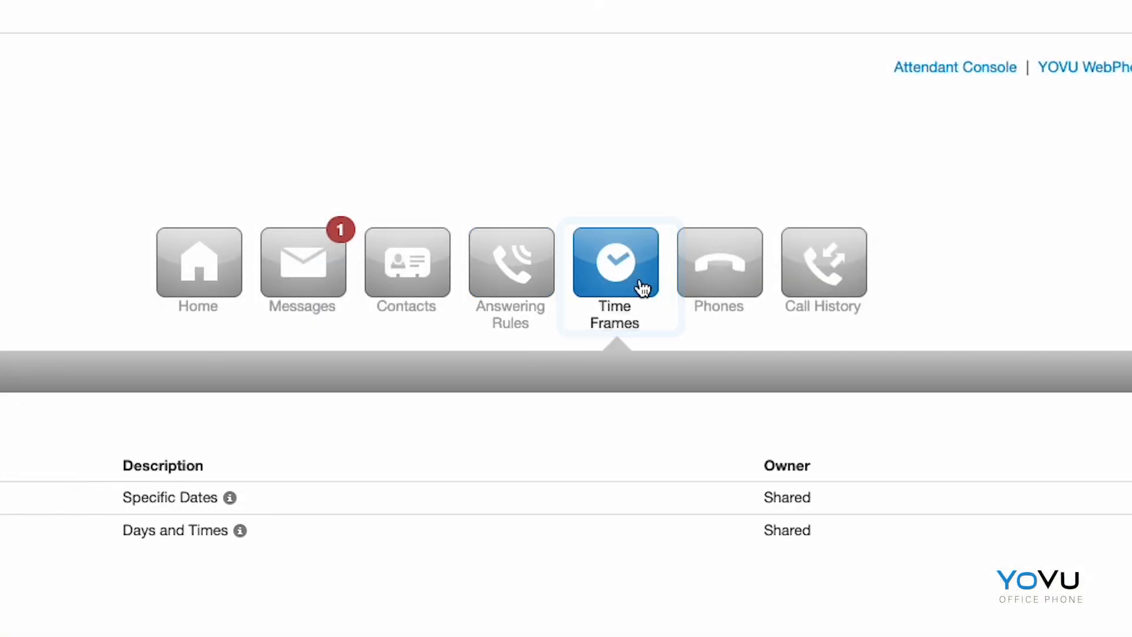
Step: Save a time frame named 'Away' using the specific date September 21, 2022
{"action": "left_click", "coordinate": [1076, 209]}
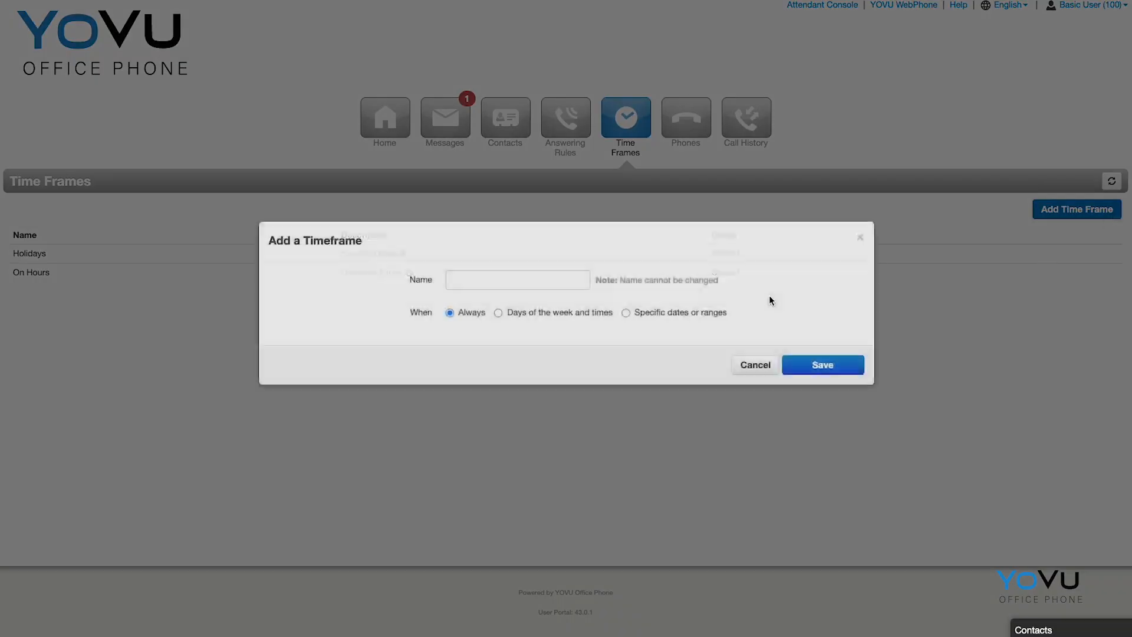
{"action": "type", "text": "Away"}
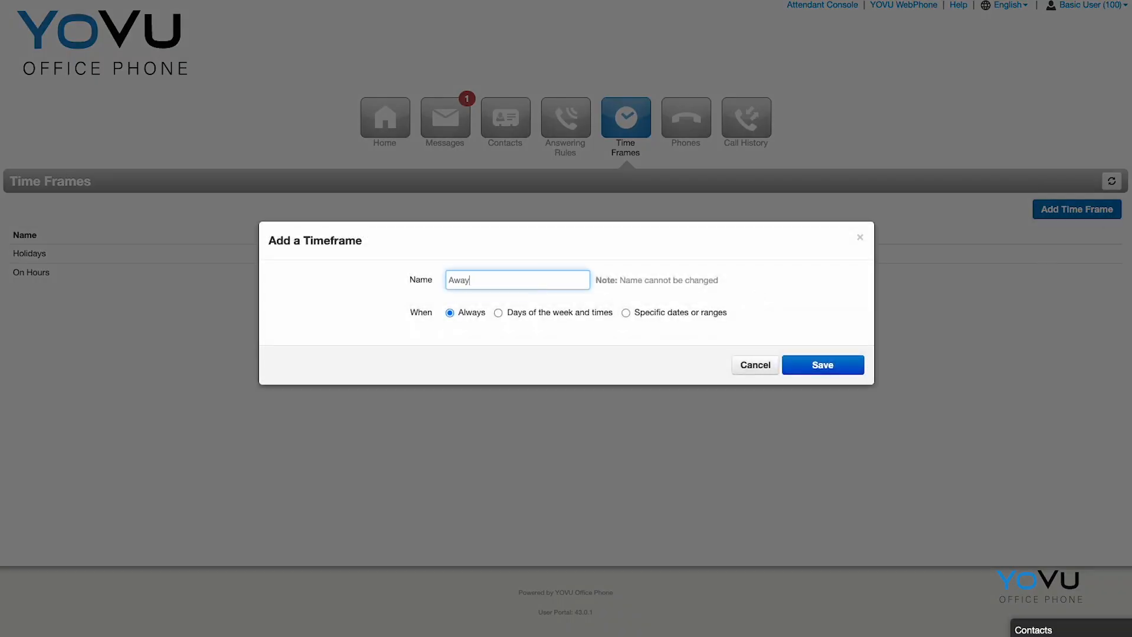
{"action": "left_click", "coordinate": [498, 313]}
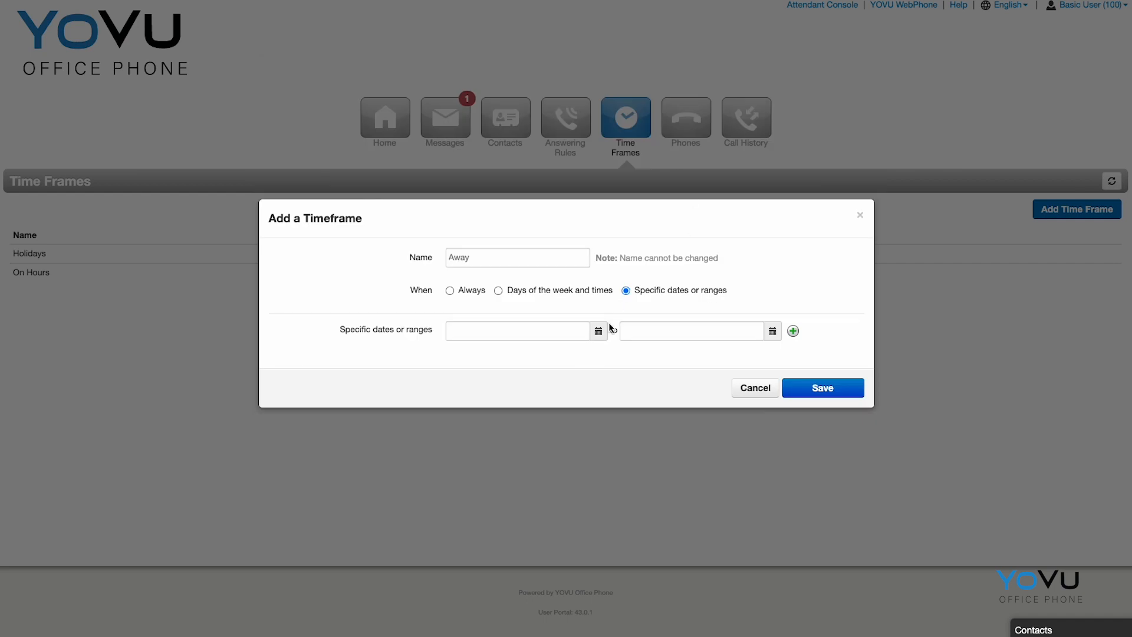
{"action": "left_click", "coordinate": [518, 331]}
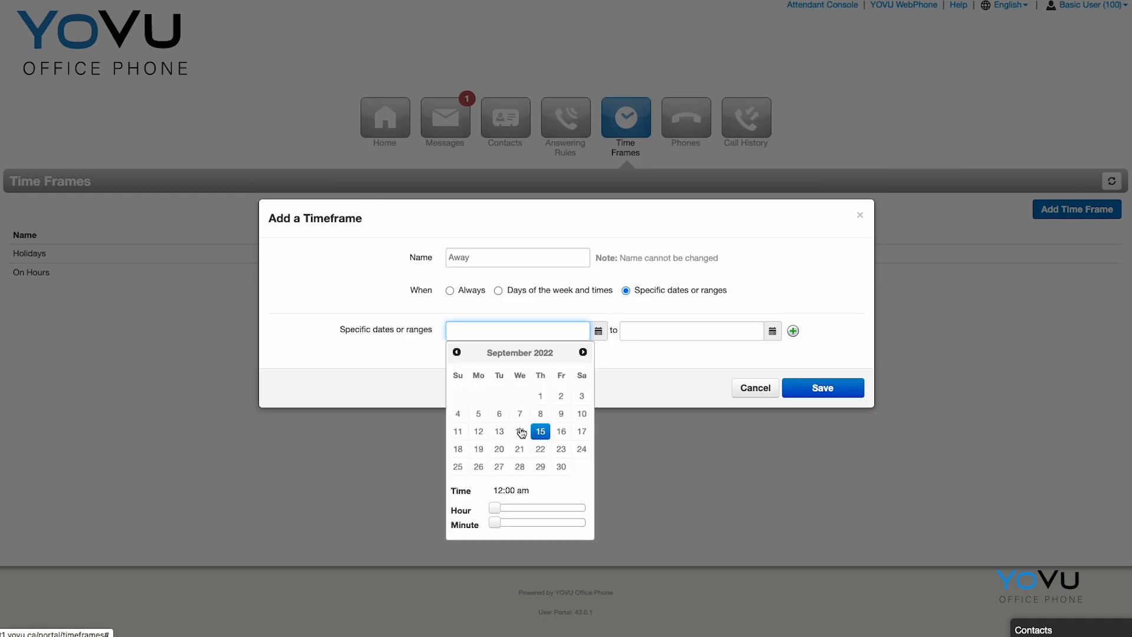
{"action": "left_click", "coordinate": [519, 449]}
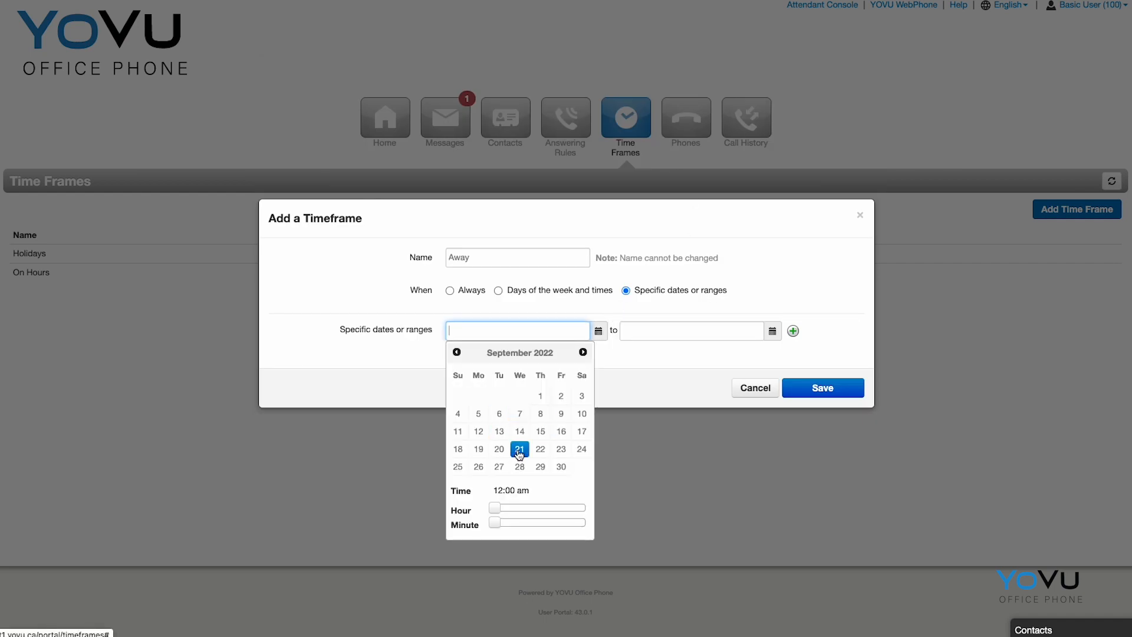
{"action": "left_click", "coordinate": [519, 449]}
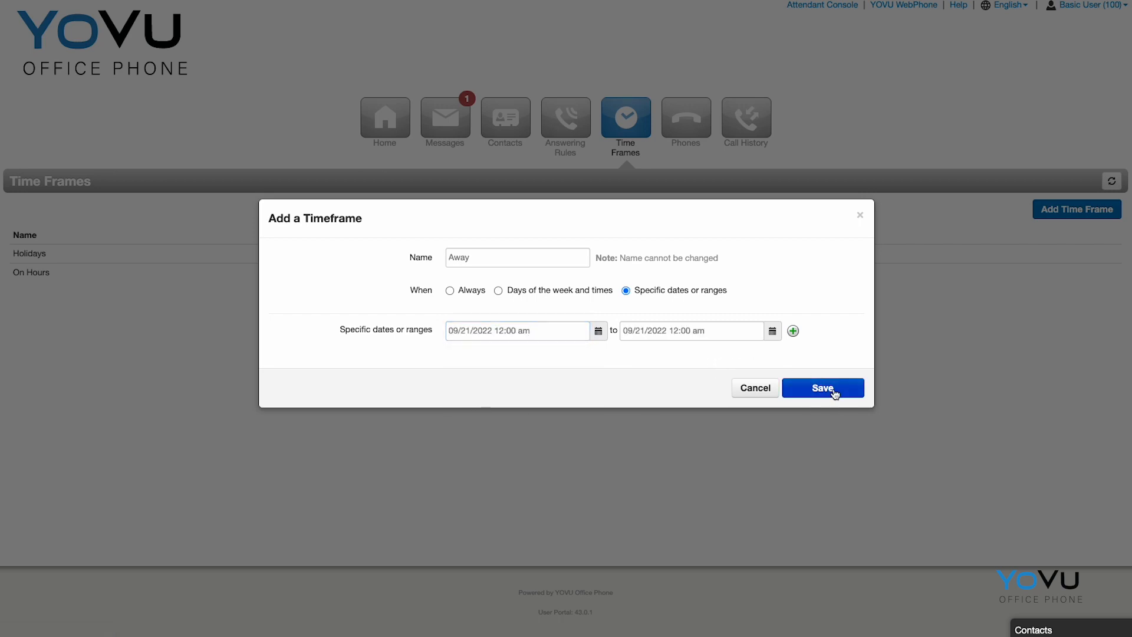
{"action": "left_click", "coordinate": [823, 387]}
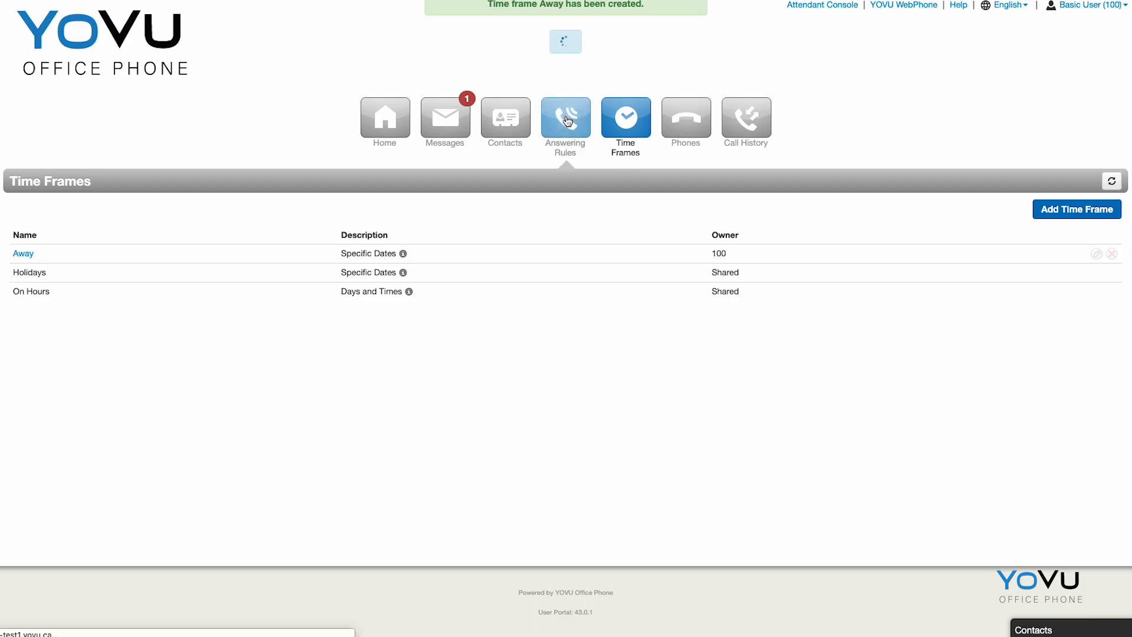
Step: Save an enabled answering rule for time frame Away set to Do not disturb
{"action": "left_click", "coordinate": [565, 118]}
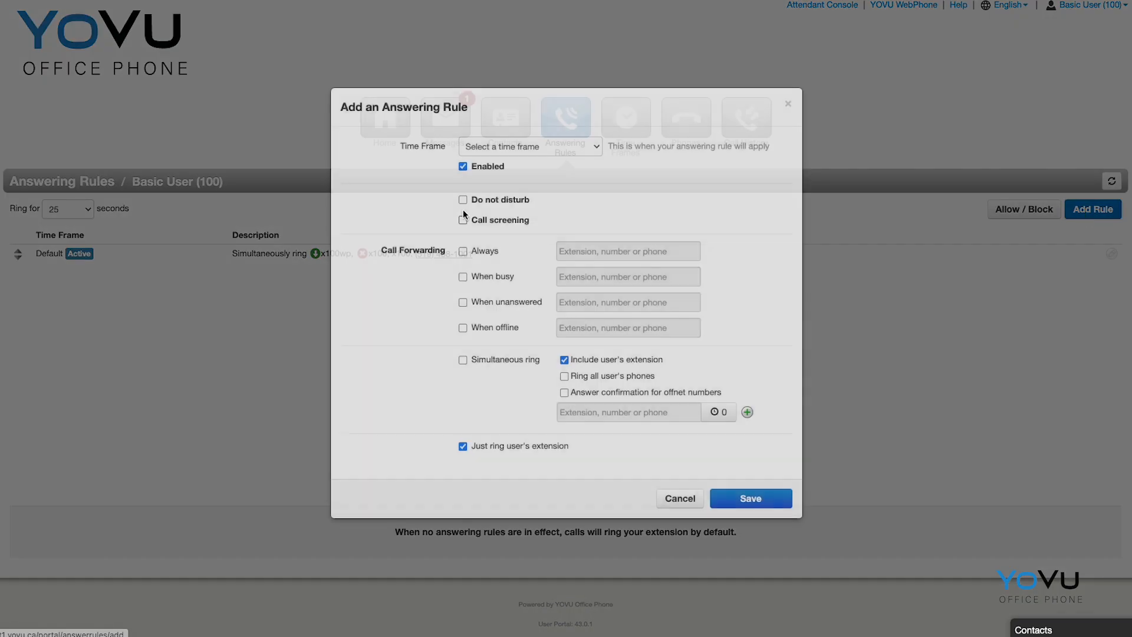
{"action": "left_click", "coordinate": [529, 146]}
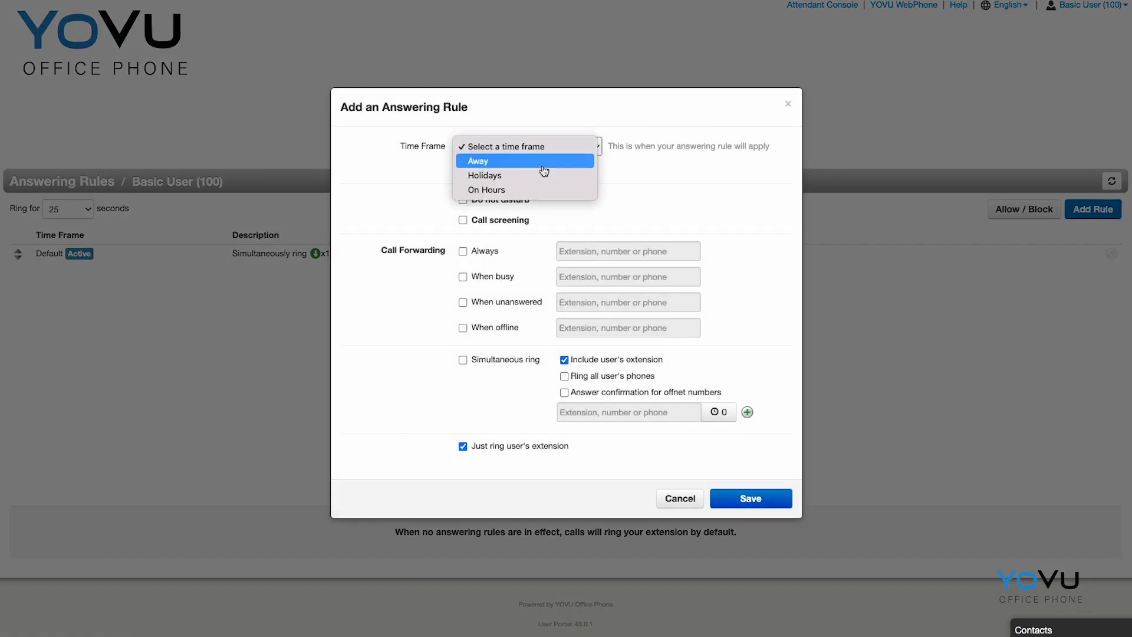
{"action": "left_click", "coordinate": [478, 160]}
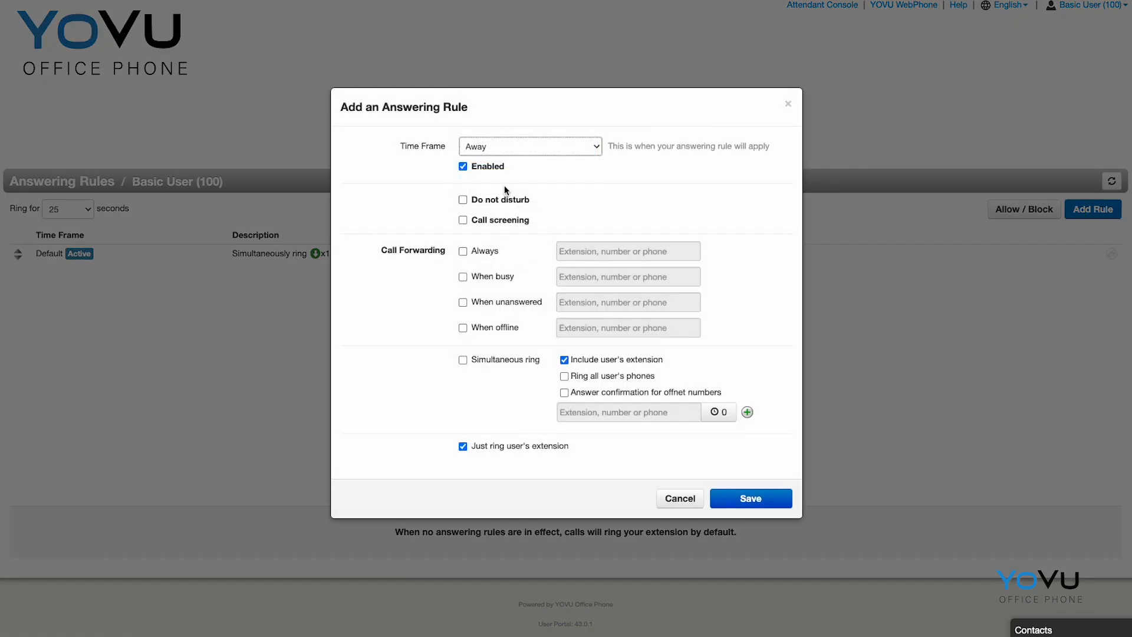
{"action": "left_click", "coordinate": [462, 200]}
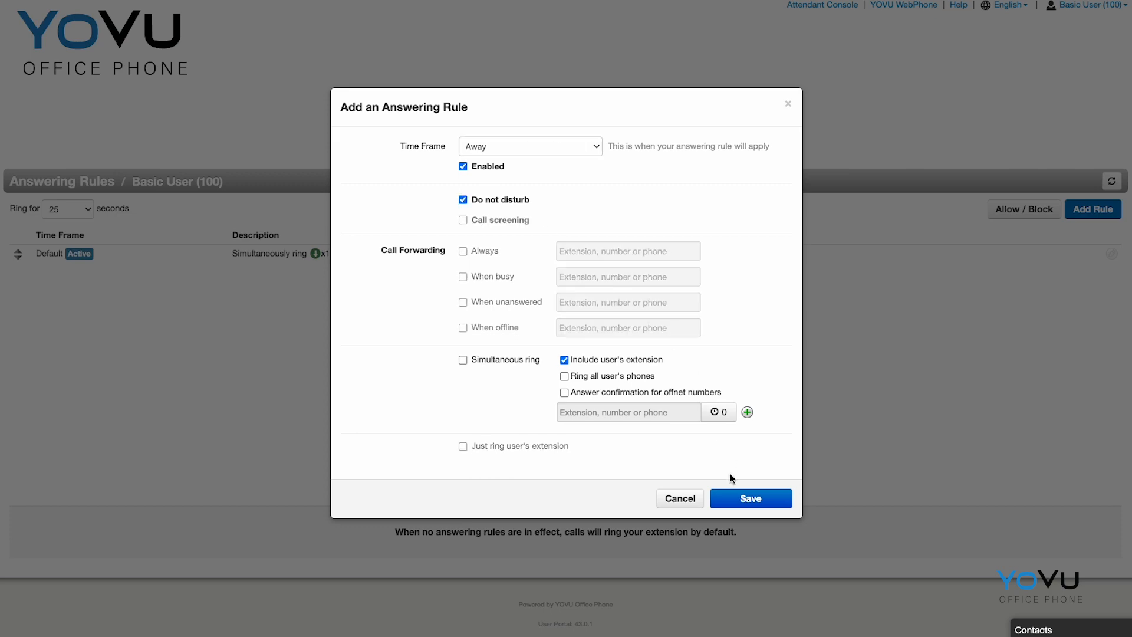
{"action": "left_click", "coordinate": [751, 498]}
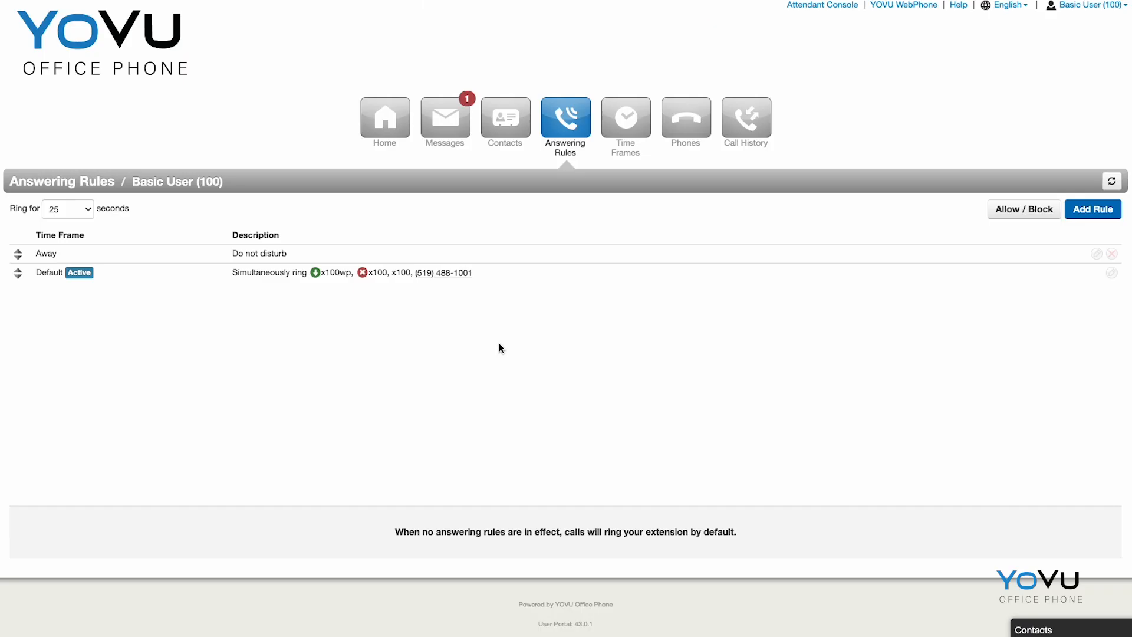
{"action": "left_click", "coordinate": [685, 116]}
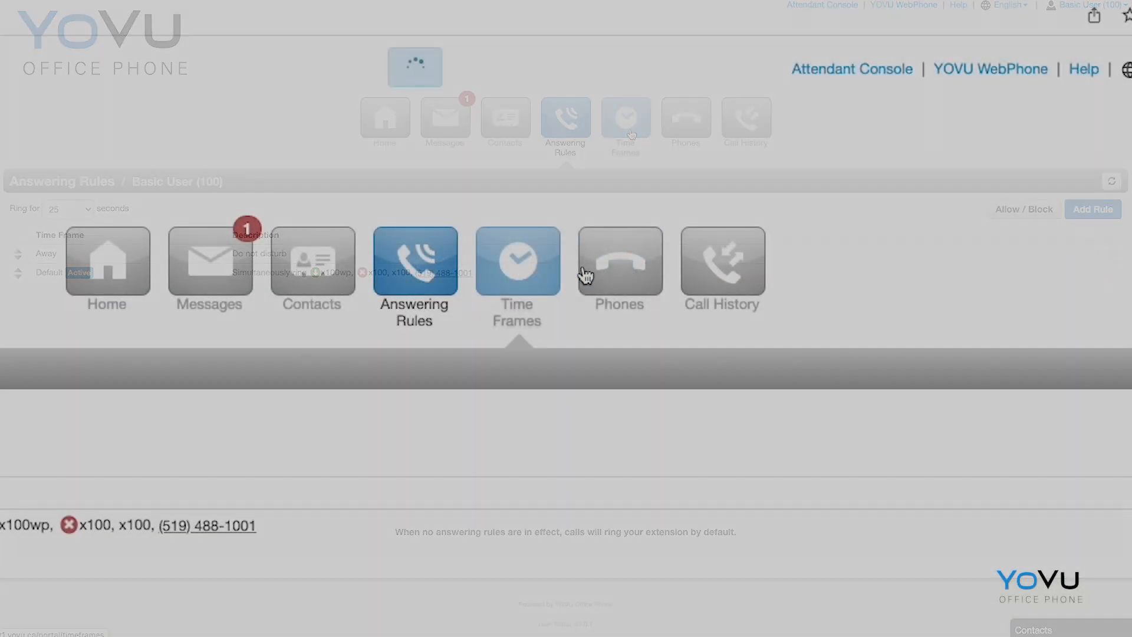
Step: Start editing the button layout of phone 100, the Yealink SIP-T57W, and reach button 3
{"action": "left_click", "coordinate": [619, 263]}
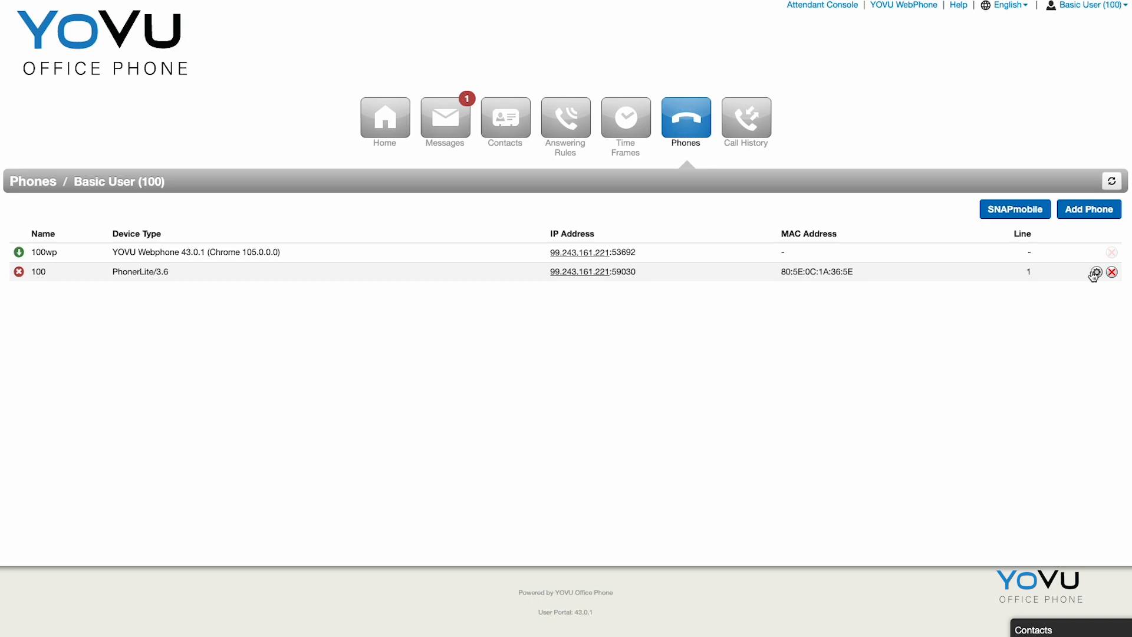
{"action": "left_click", "coordinate": [1092, 273]}
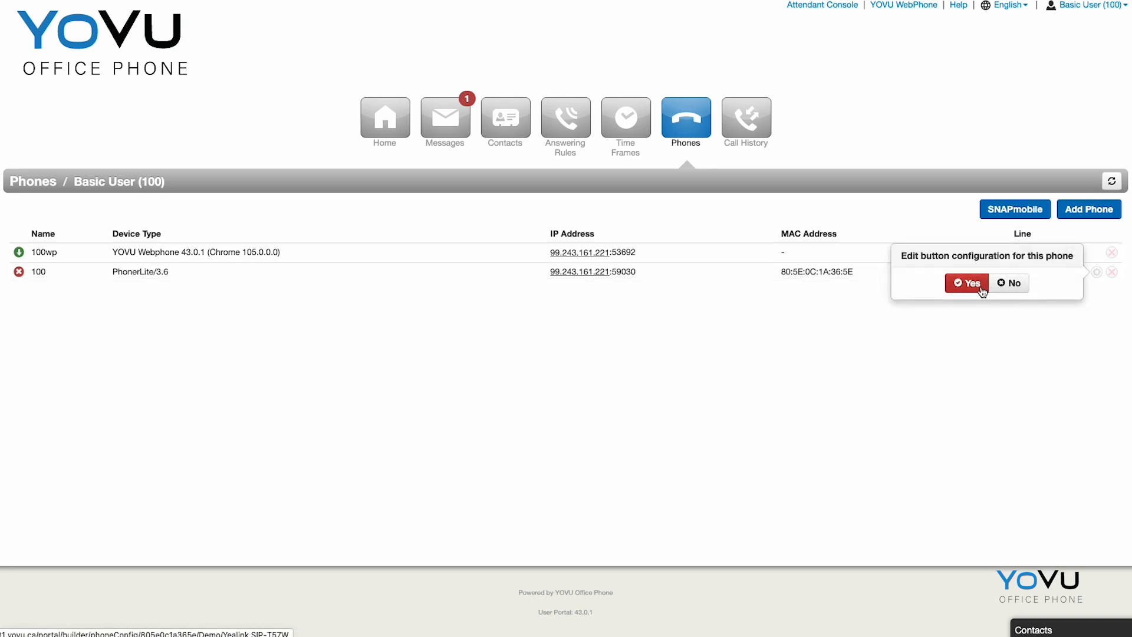
{"action": "left_click", "coordinate": [967, 283]}
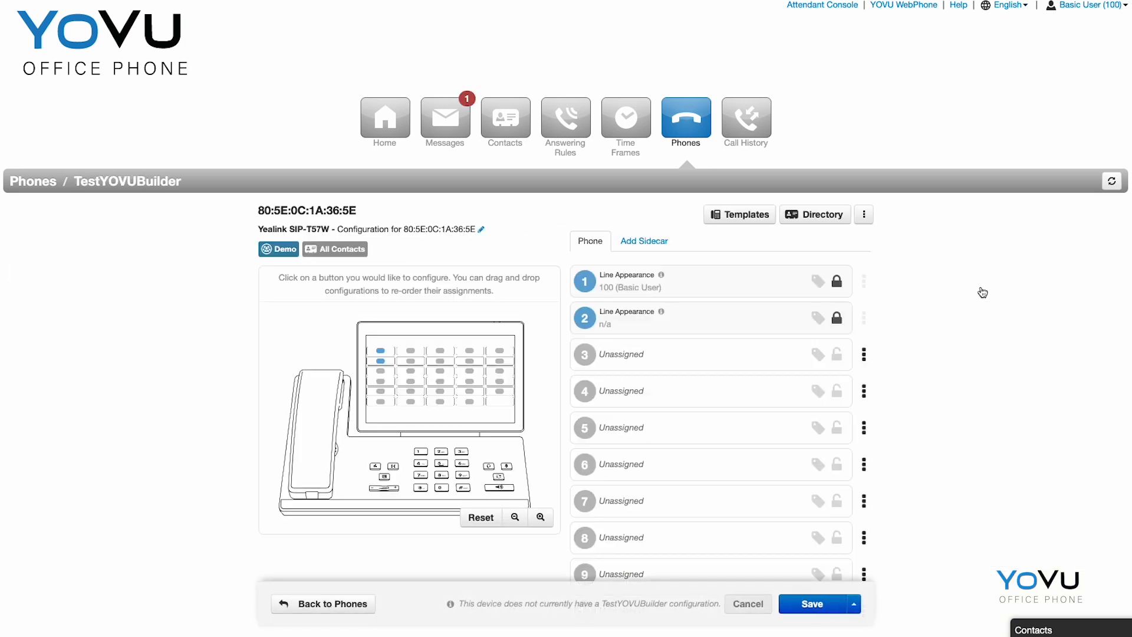
{"action": "scroll", "scroll_direction": "down", "scroll_amount": 3}
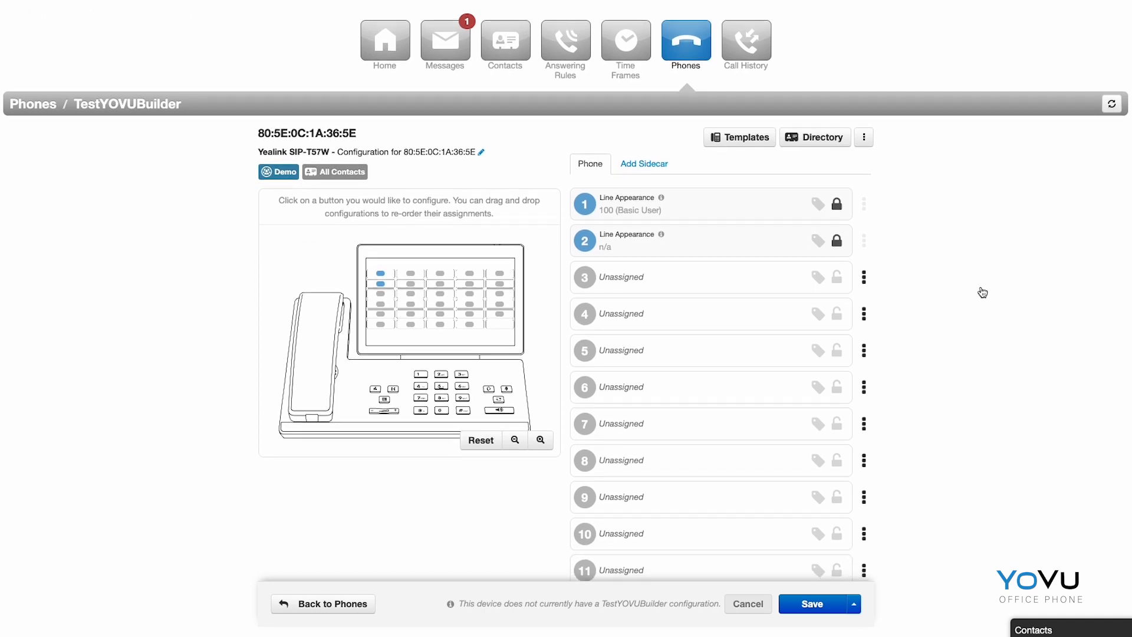
{"action": "scroll", "scroll_direction": "down", "scroll_amount": 3}
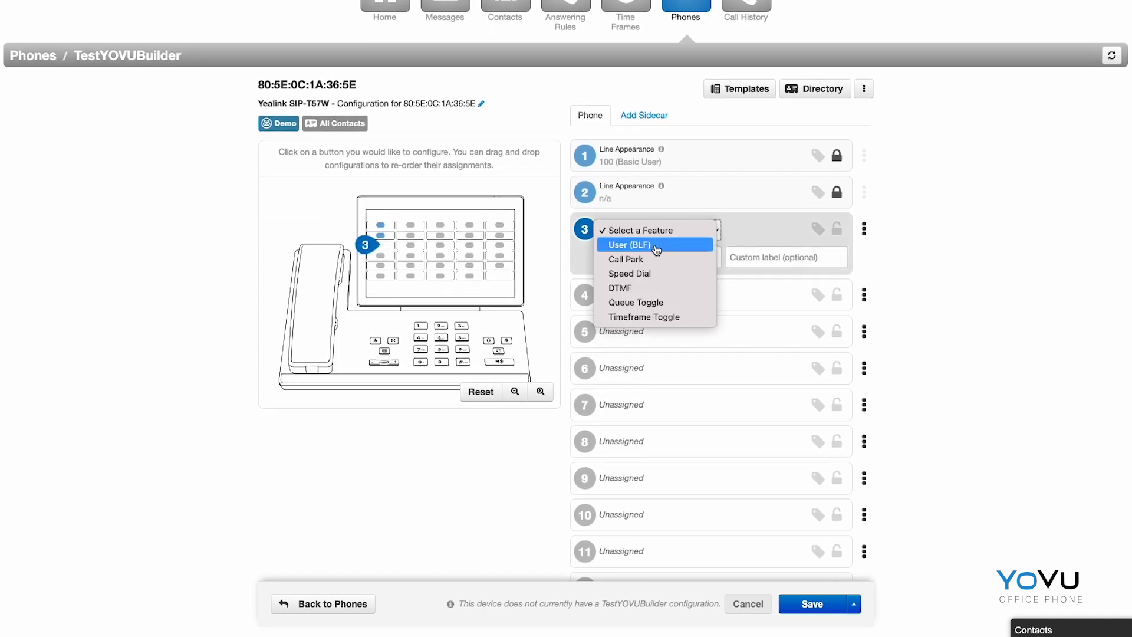
Step: Assign BLF keys: button 3 to 101 Call Center Agent, button 4 to 103 Call Center Supervisor
{"action": "left_click", "coordinate": [655, 245]}
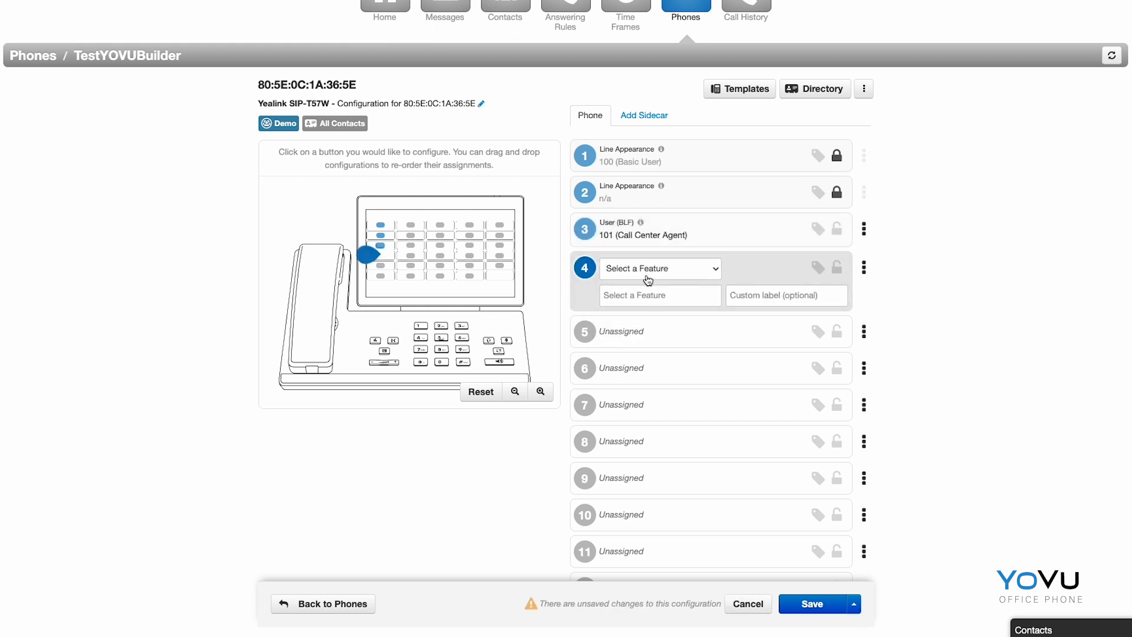
{"action": "left_click", "coordinate": [659, 268]}
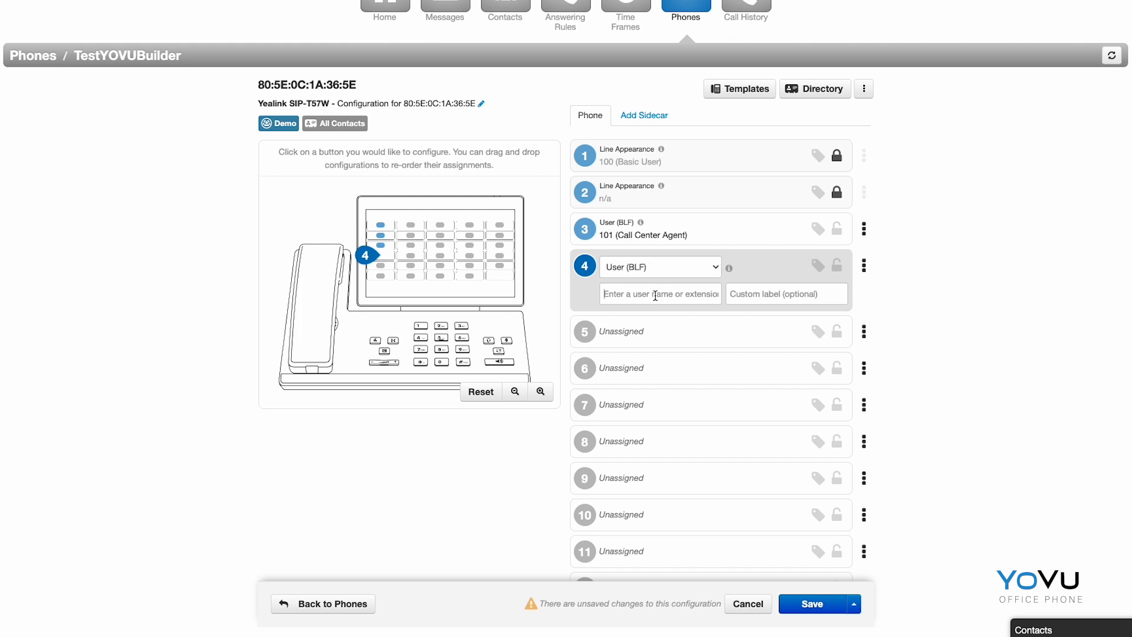
{"action": "type", "text": "10"}
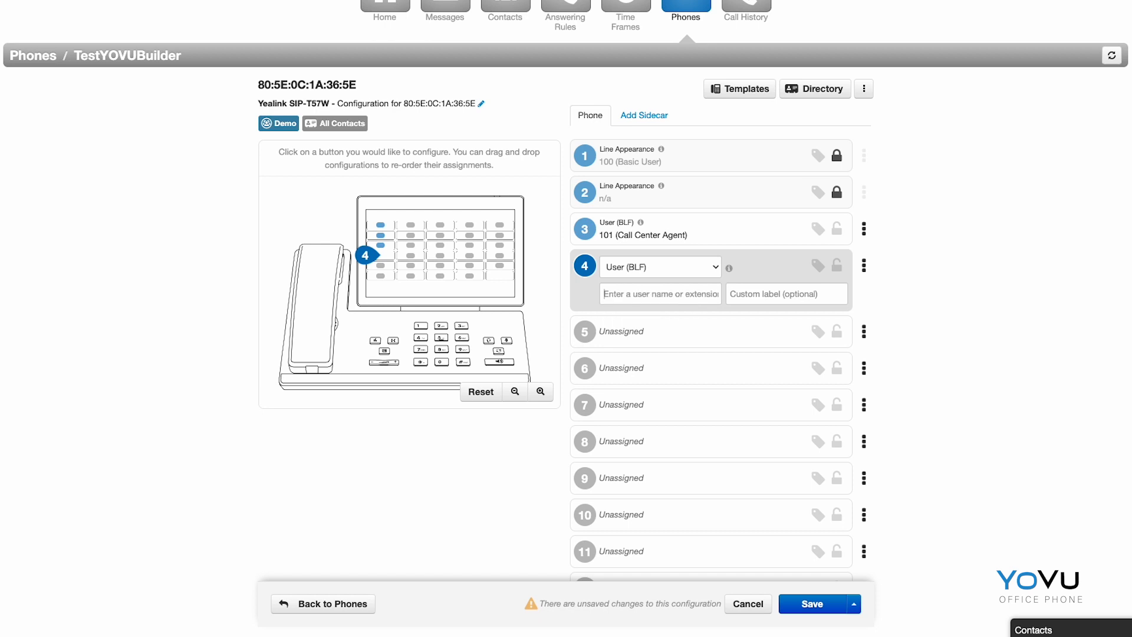
{"action": "type", "text": "super"}
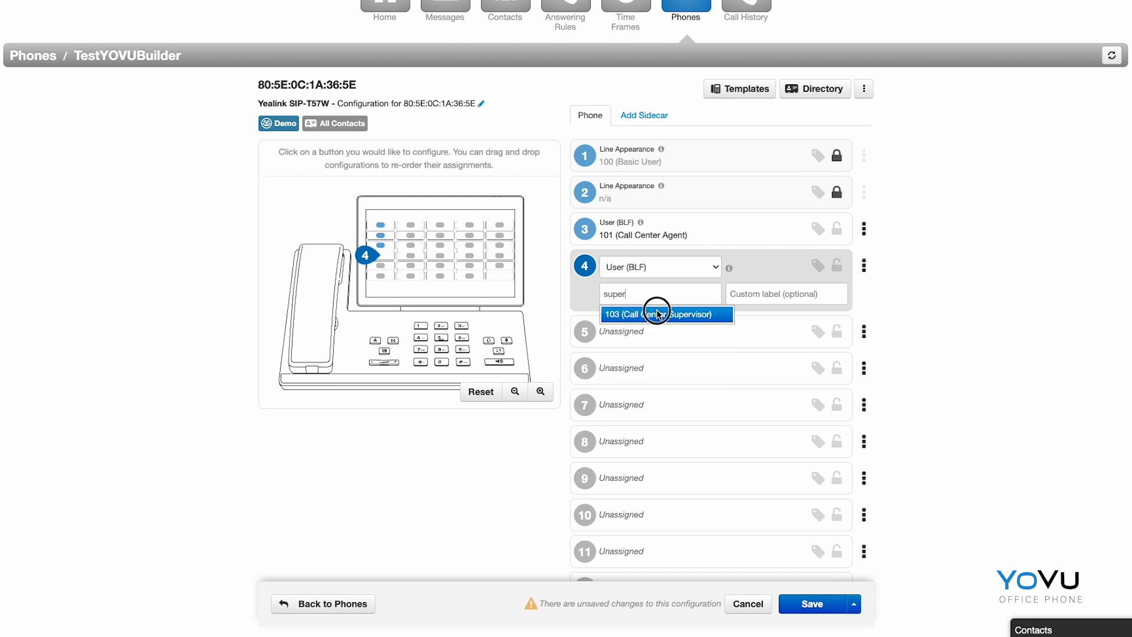
{"action": "left_click", "coordinate": [666, 314]}
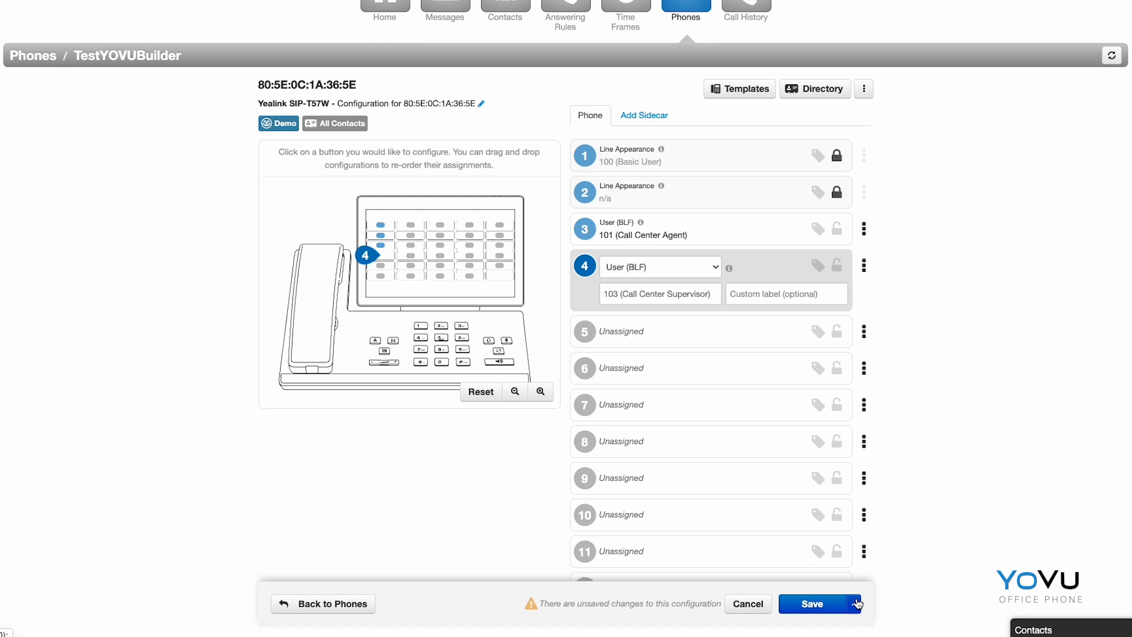
{"action": "left_click", "coordinate": [857, 604]}
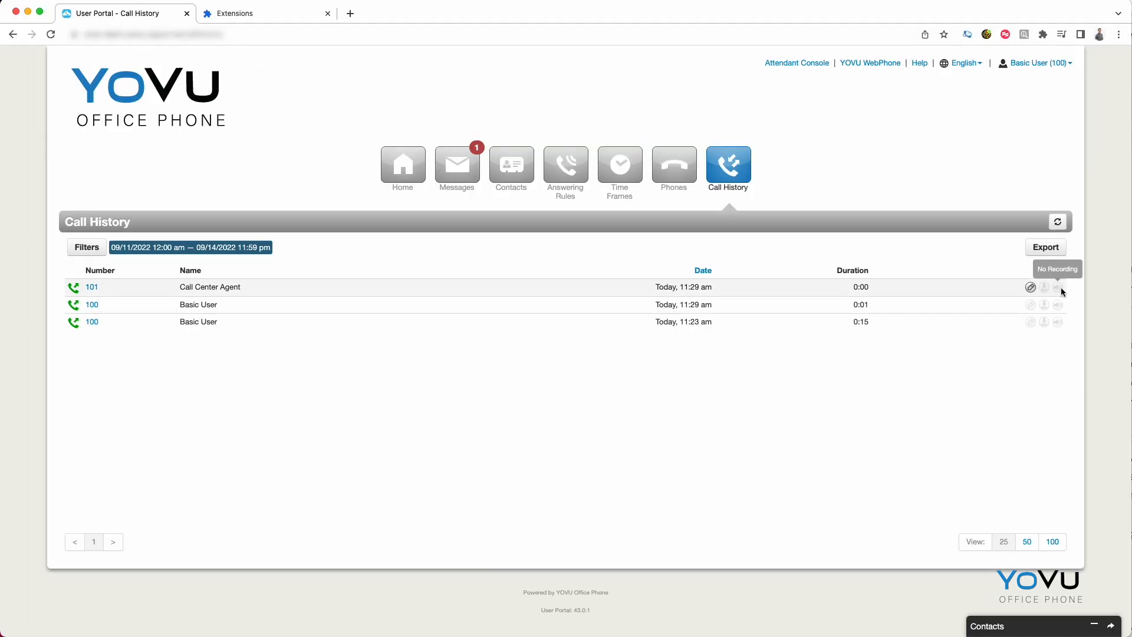
{"action": "mouse_move", "coordinate": [1045, 307]}
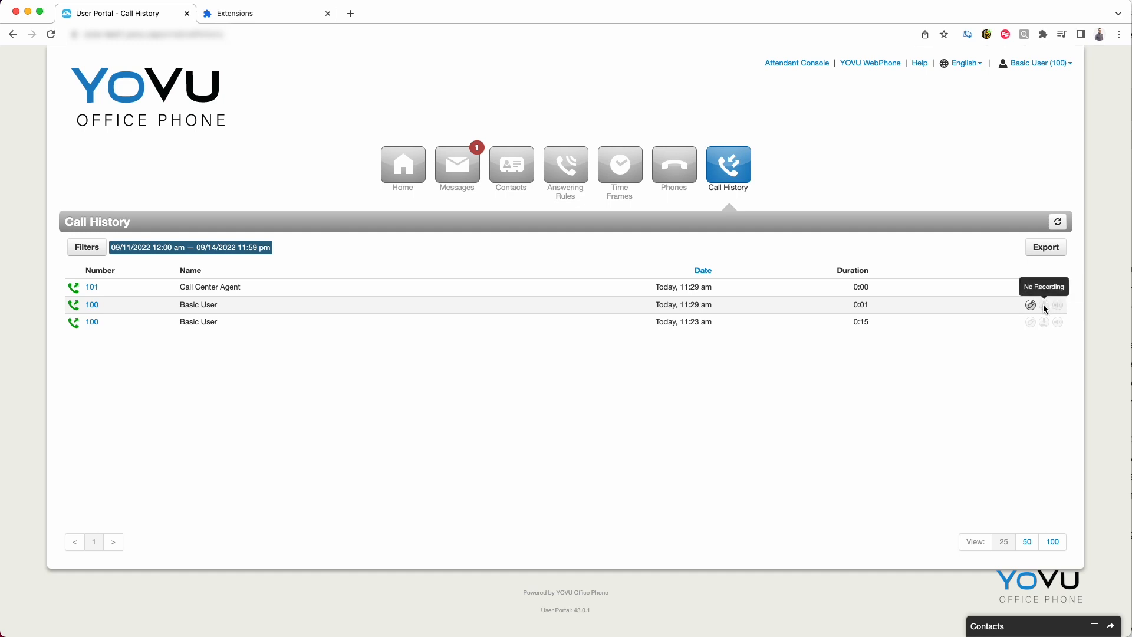
{"action": "mouse_move", "coordinate": [931, 441]}
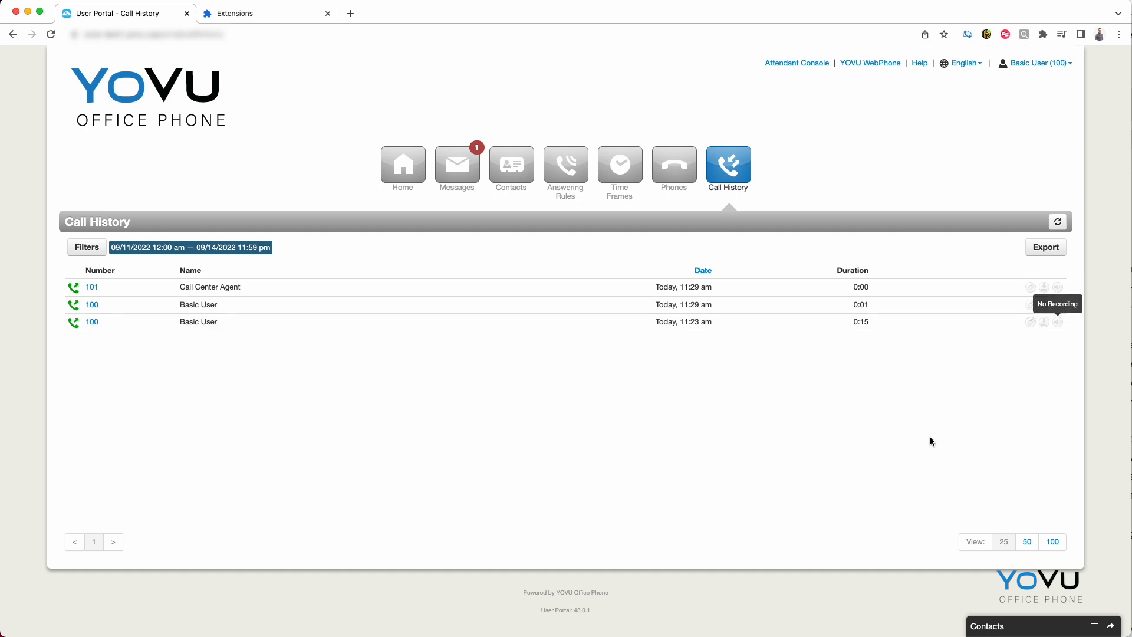
{"action": "mouse_move", "coordinate": [1039, 72]}
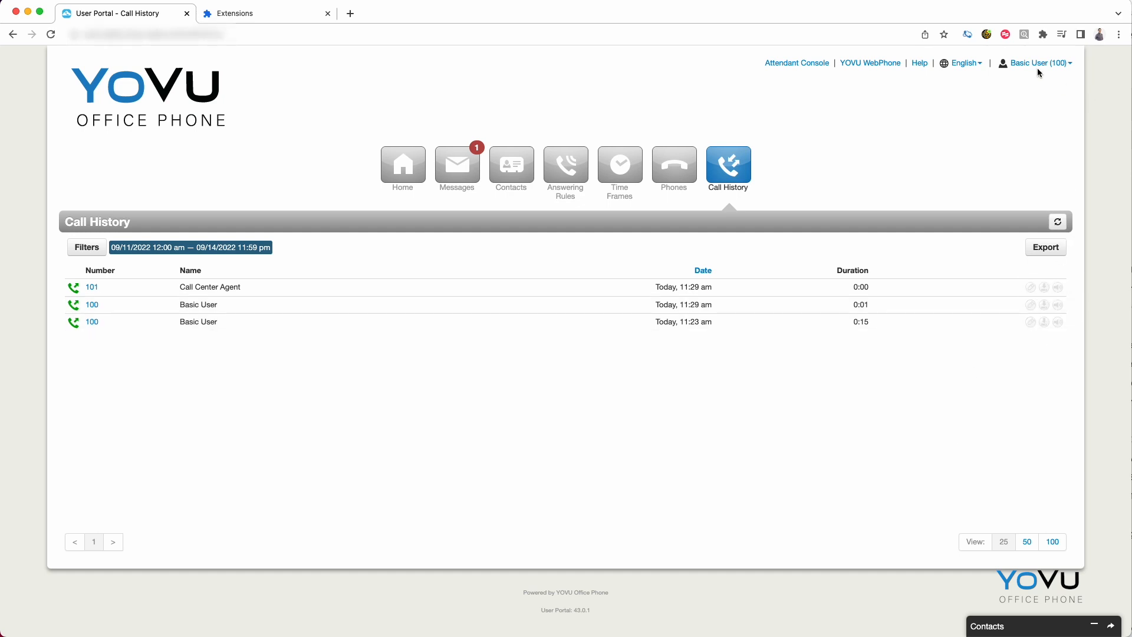
Step: Enter a new, confirmed and current password in Basic User (100)'s profile and save it
{"action": "left_click", "coordinate": [1040, 62]}
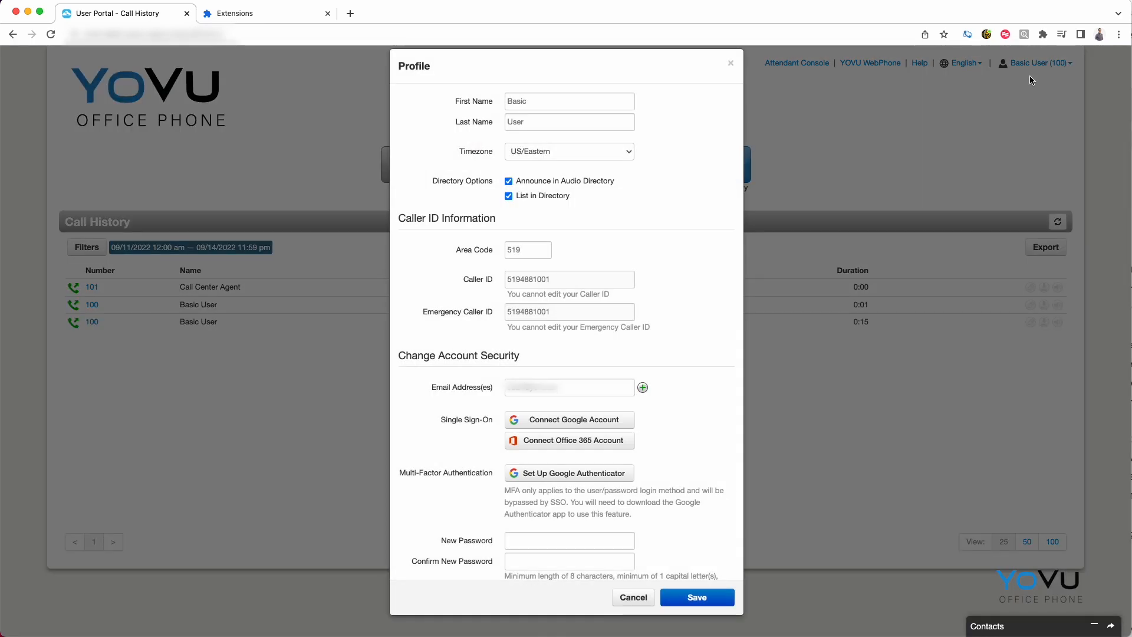
{"action": "scroll", "scroll_direction": "down", "scroll_amount": 3}
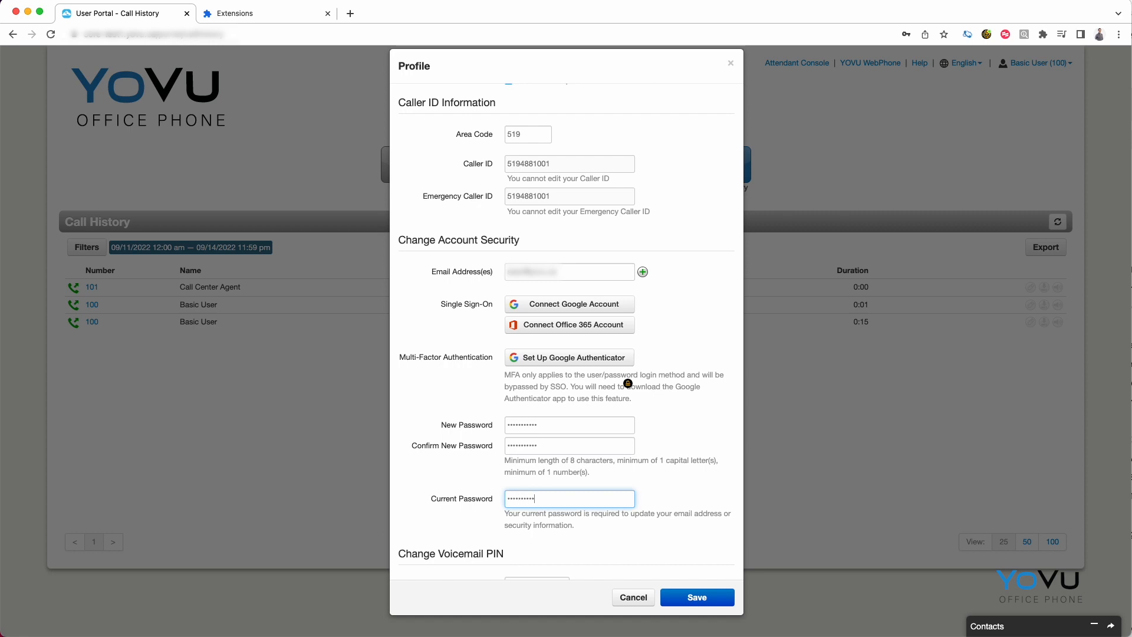
{"action": "left_click", "coordinate": [697, 597]}
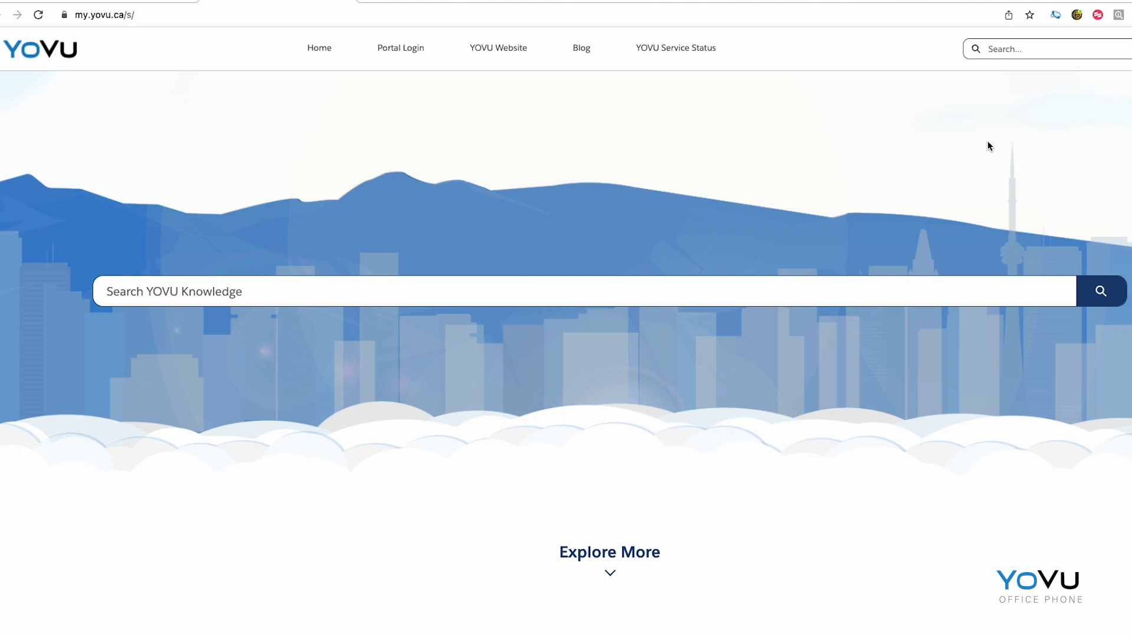
{"action": "mouse_move", "coordinate": [390, 44]}
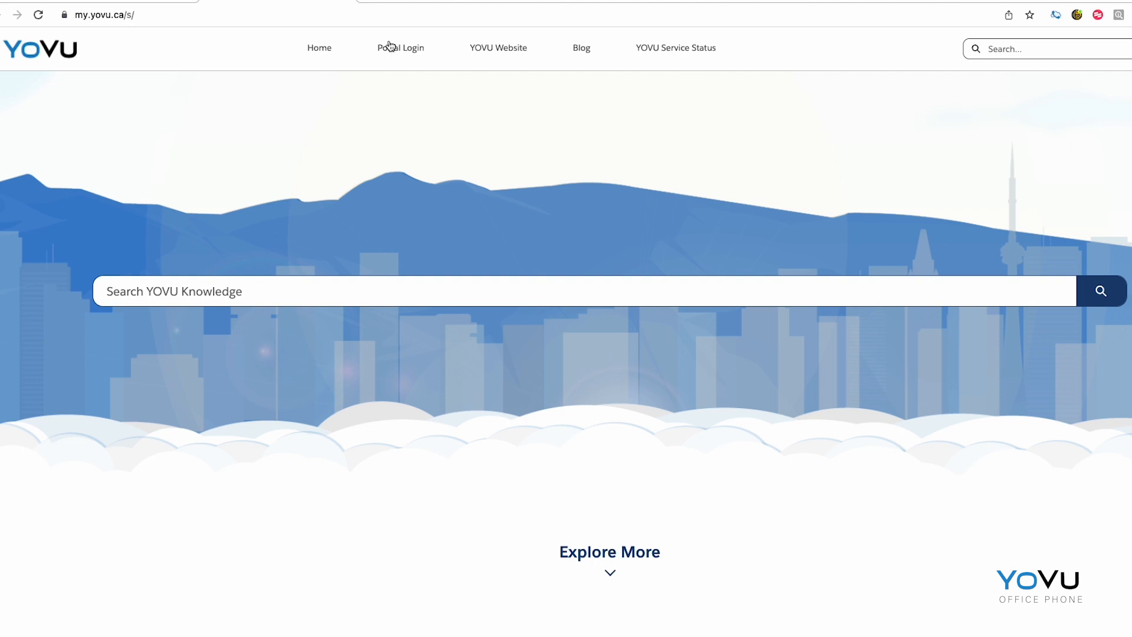
Step: Go from my.yovu.ca through Portal Login to the portal's Home overview
{"action": "left_click", "coordinate": [400, 47]}
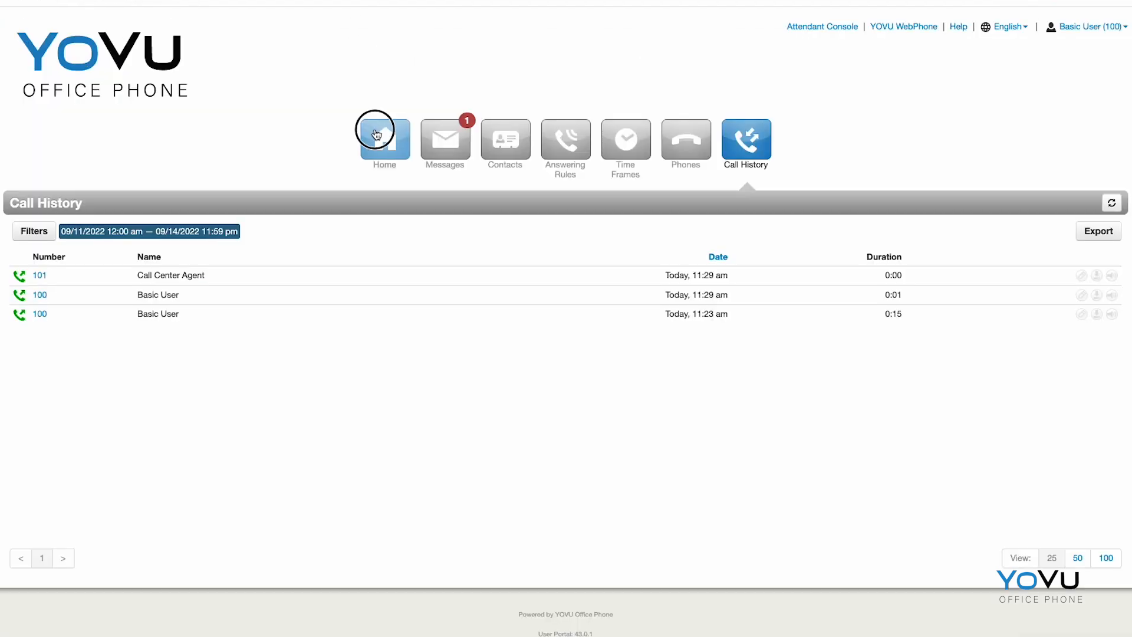
{"action": "left_click", "coordinate": [385, 139]}
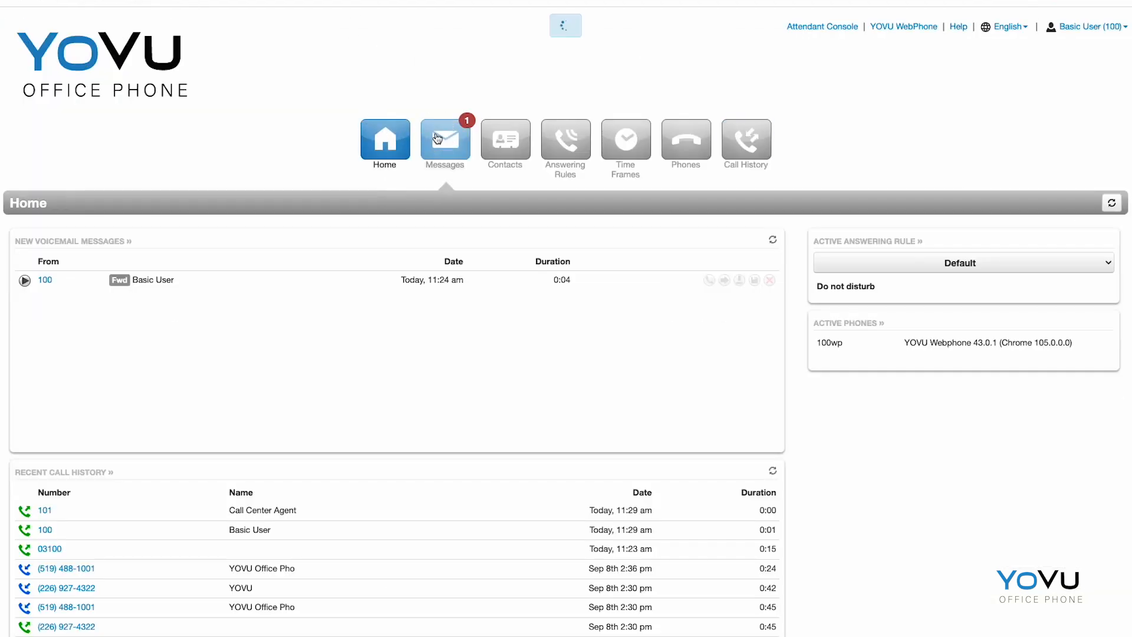